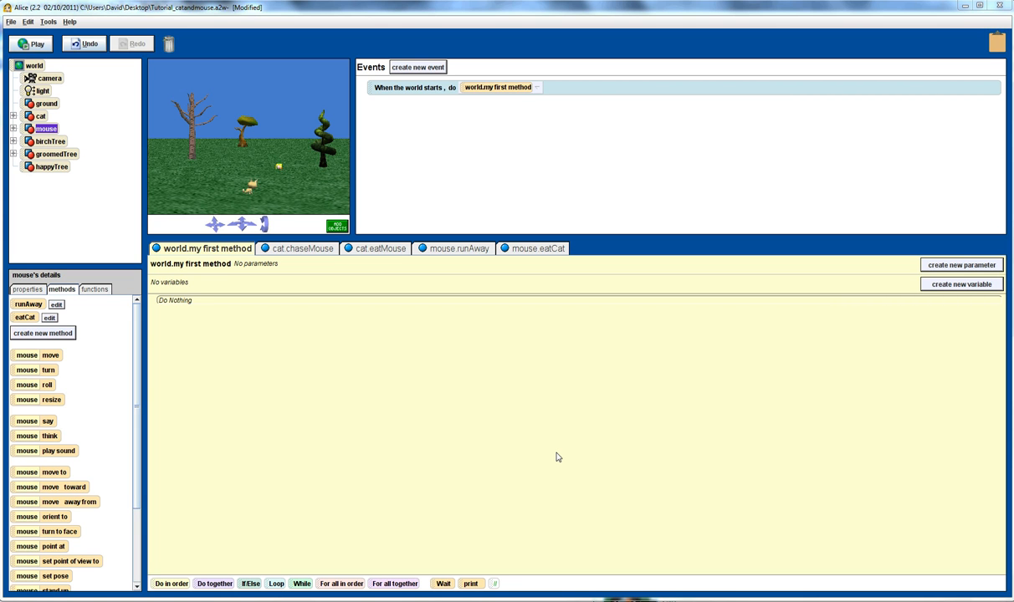
{"action": "mouse_move", "coordinate": [431, 396]}
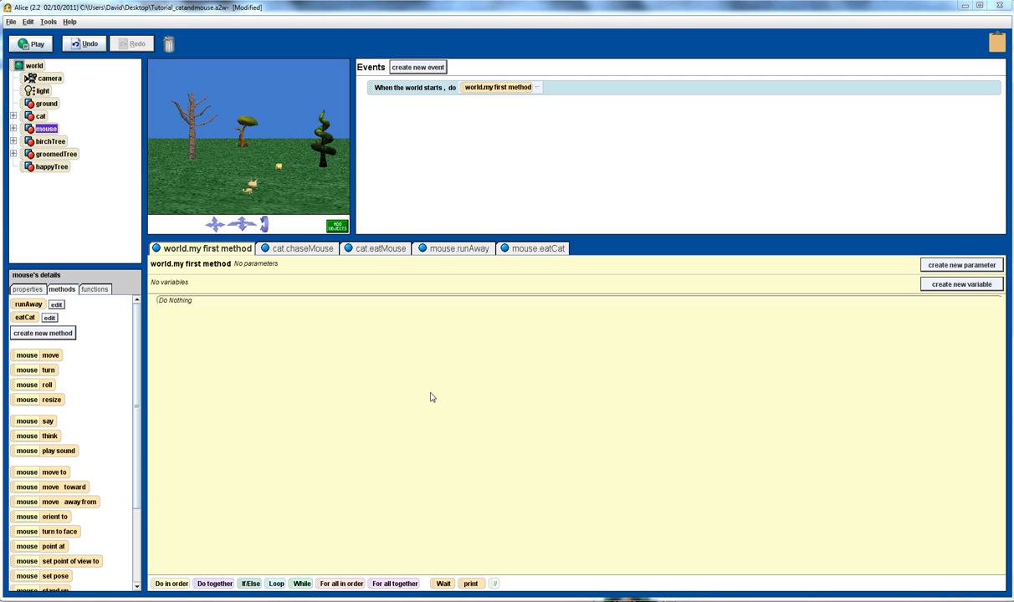
{"action": "mouse_move", "coordinate": [431, 398]}
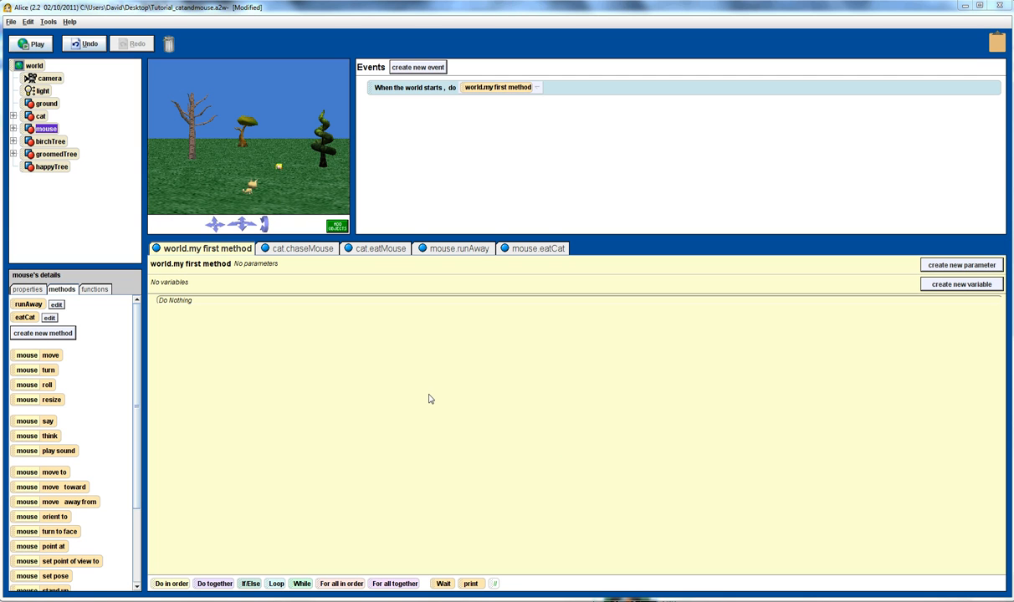
{"action": "mouse_move", "coordinate": [421, 402]}
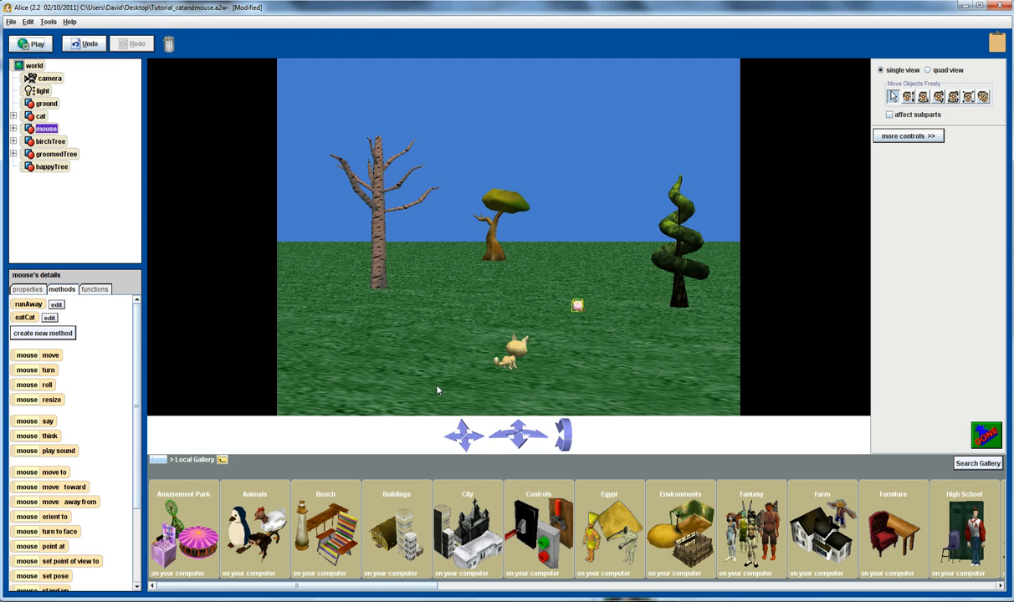
{"action": "mouse_move", "coordinate": [521, 351]}
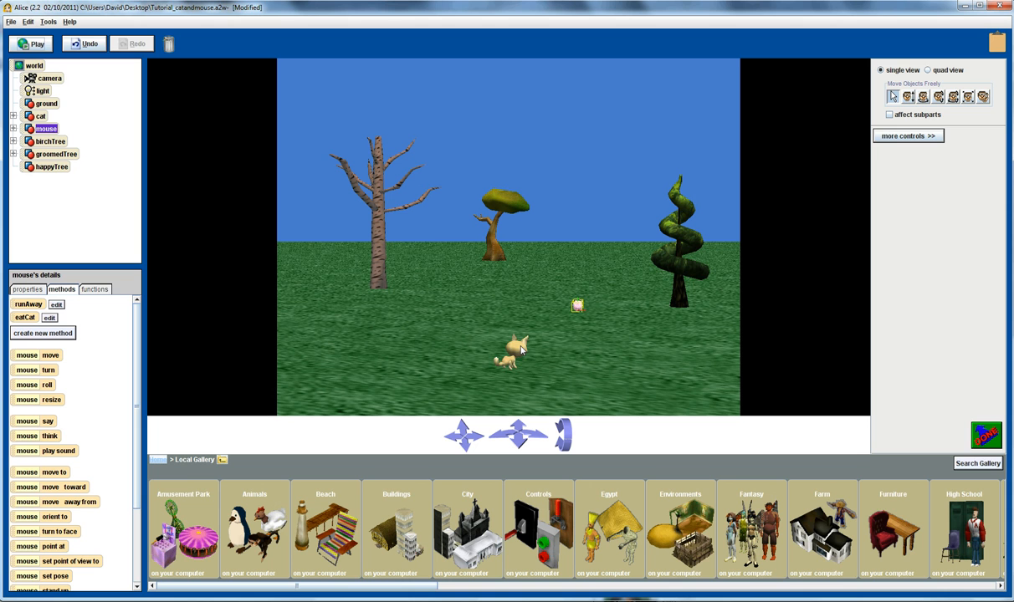
{"action": "mouse_move", "coordinate": [562, 333]}
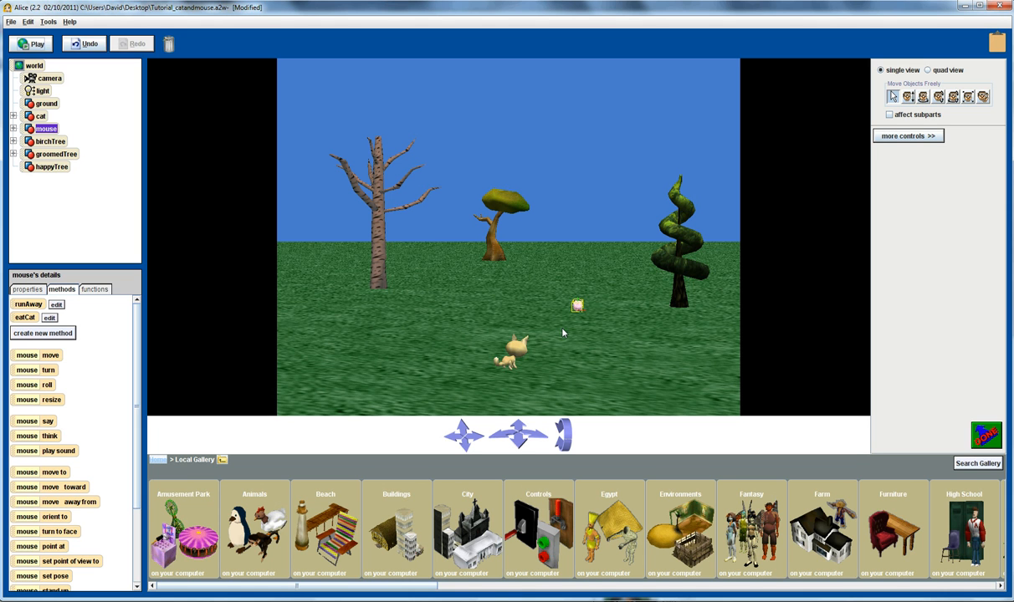
{"action": "mouse_move", "coordinate": [494, 280]}
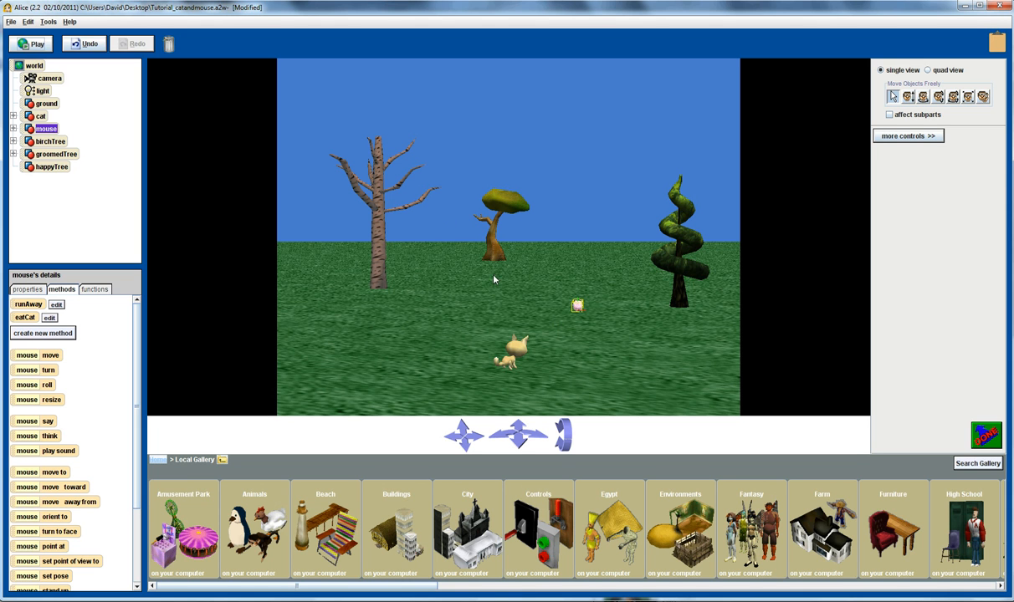
{"action": "mouse_move", "coordinate": [515, 358]}
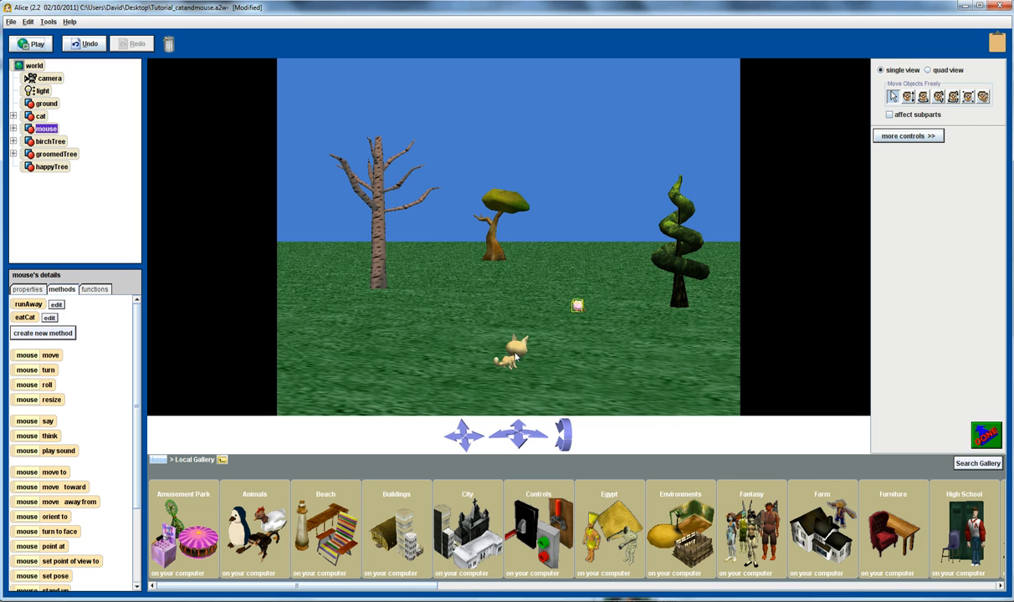
{"action": "mouse_move", "coordinate": [578, 308]}
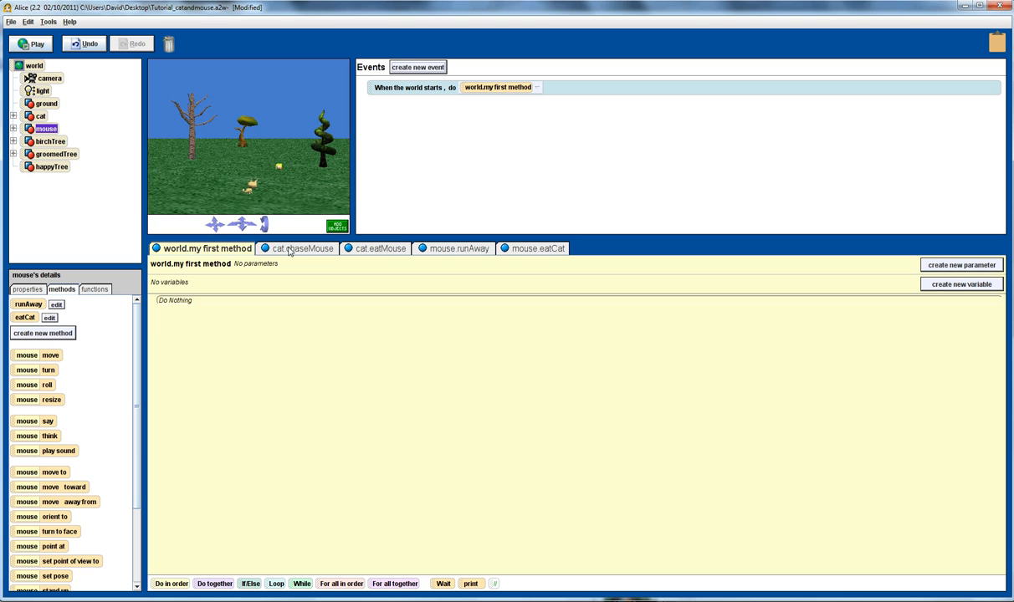
- Review cat.chaseMouse and cat.eatMouse, then switch to the empty mouse.runAway method
{"action": "left_click", "coordinate": [303, 248]}
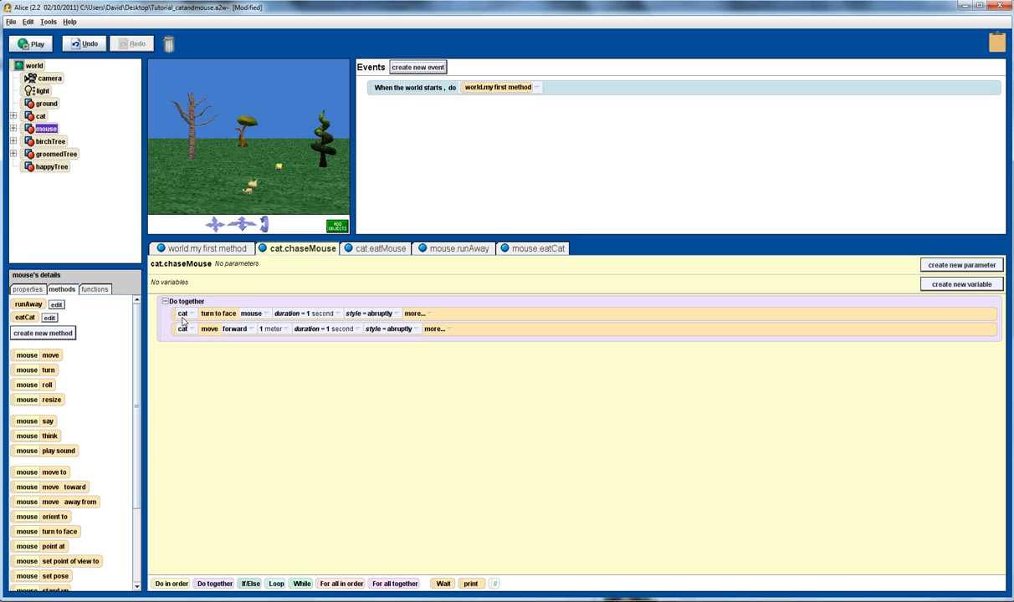
{"action": "mouse_move", "coordinate": [293, 321]}
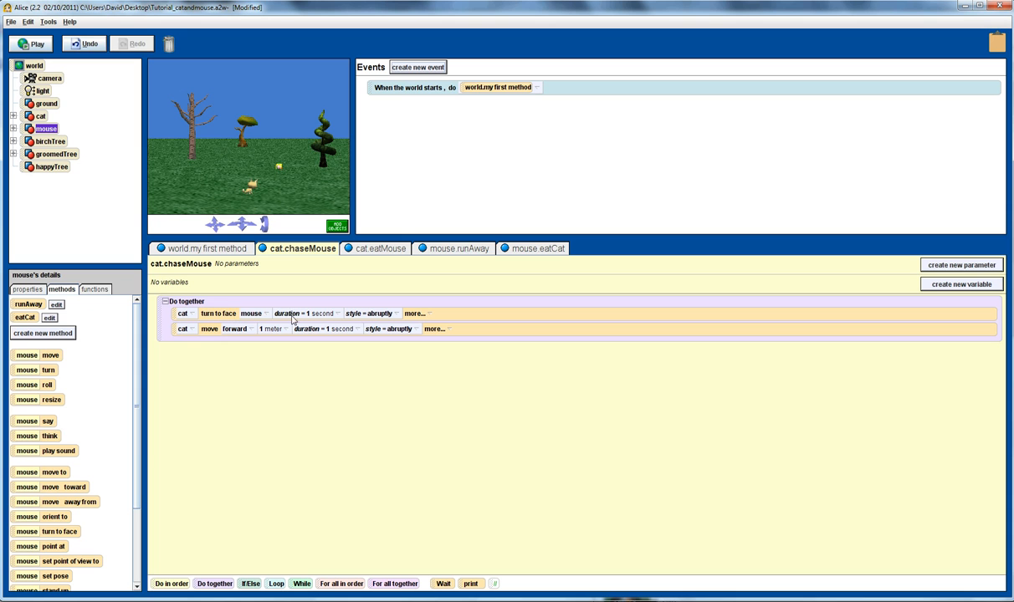
{"action": "mouse_move", "coordinate": [234, 328]}
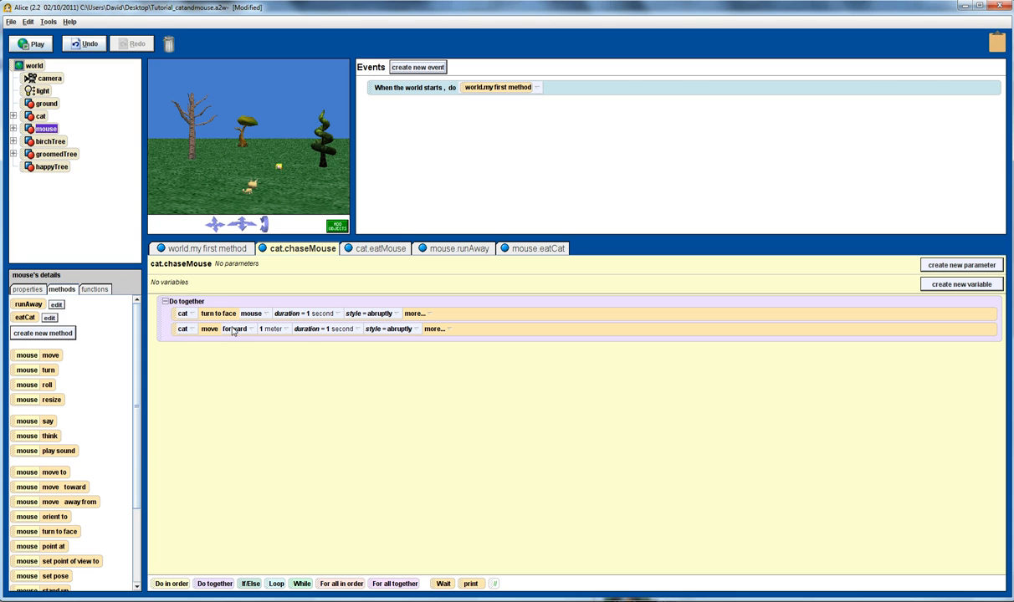
{"action": "mouse_move", "coordinate": [307, 333]}
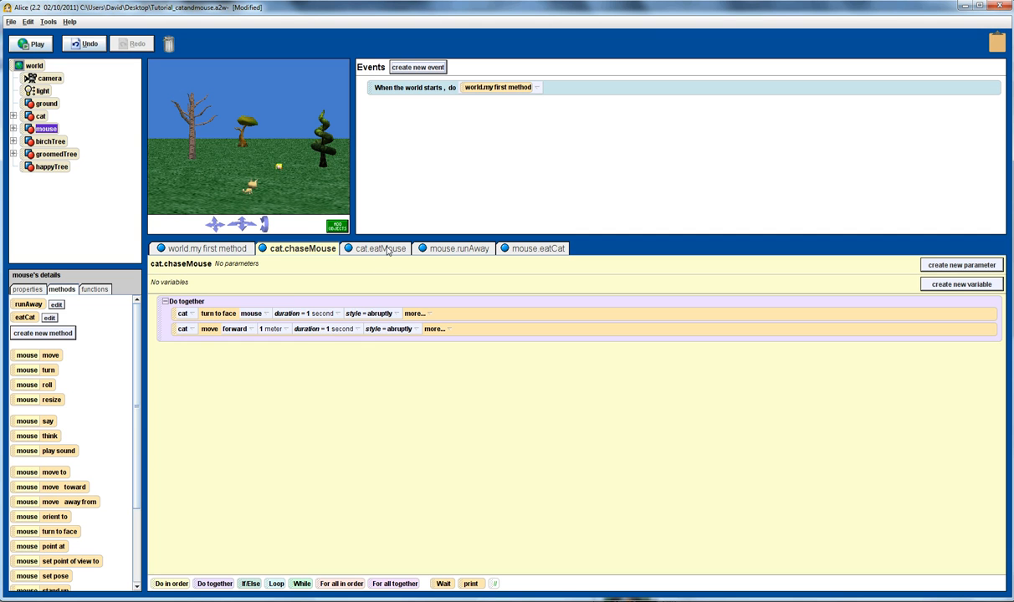
{"action": "left_click", "coordinate": [382, 248]}
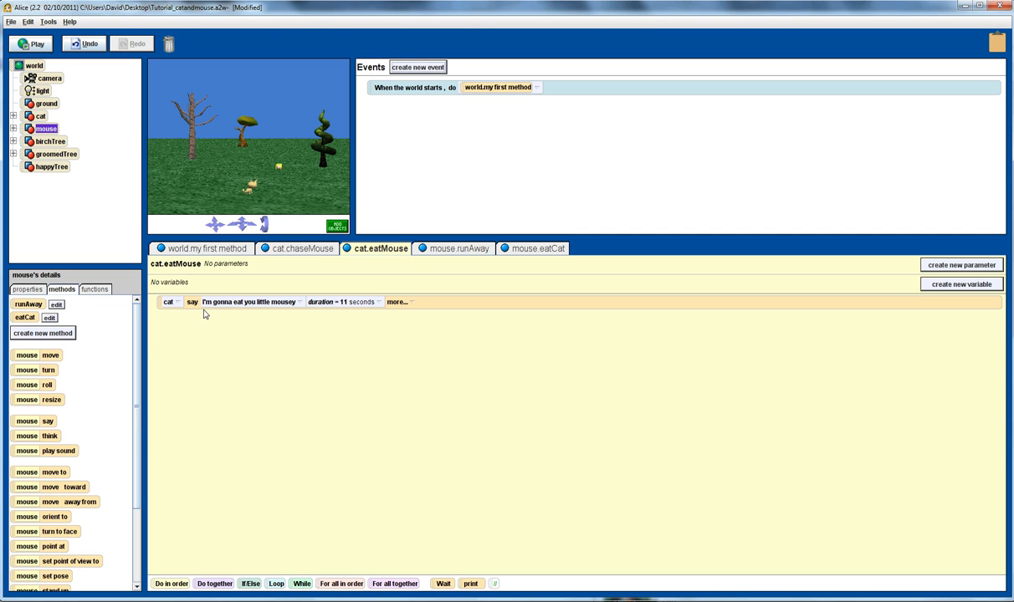
{"action": "mouse_move", "coordinate": [208, 311]}
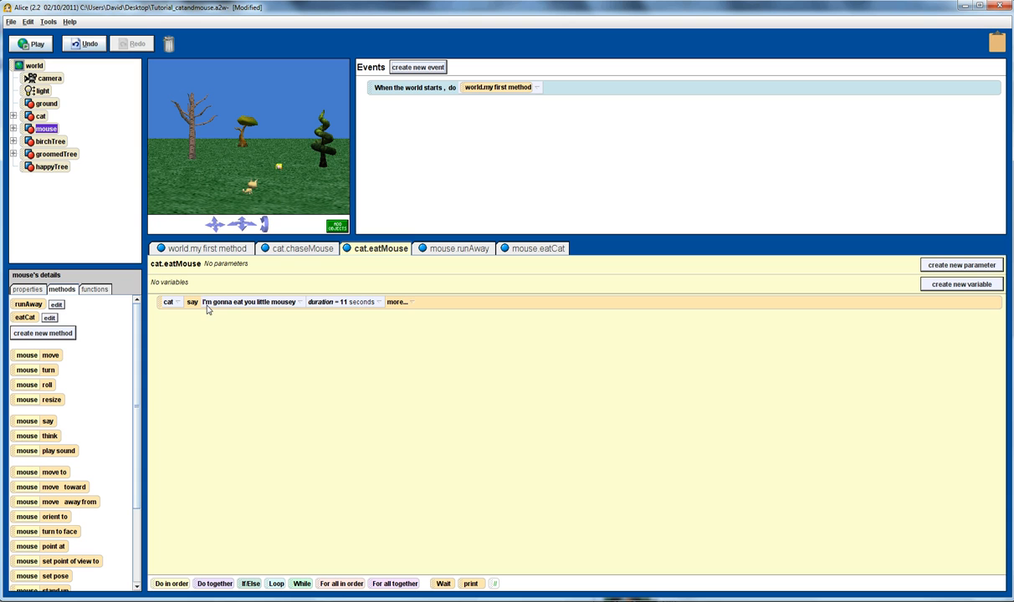
{"action": "mouse_move", "coordinate": [211, 309]}
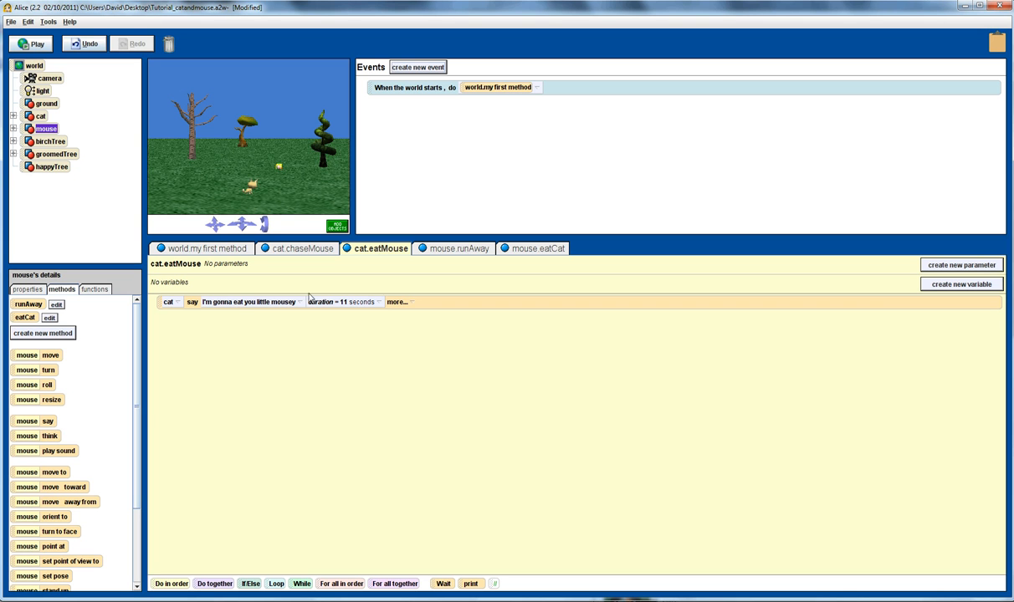
{"action": "left_click", "coordinate": [458, 248]}
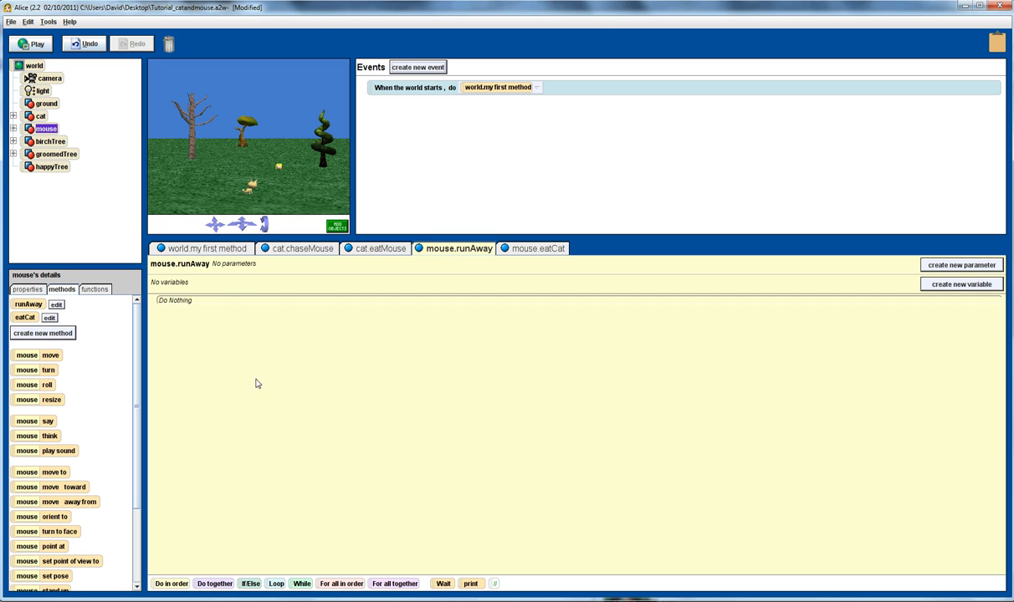
{"action": "mouse_move", "coordinate": [201, 385]}
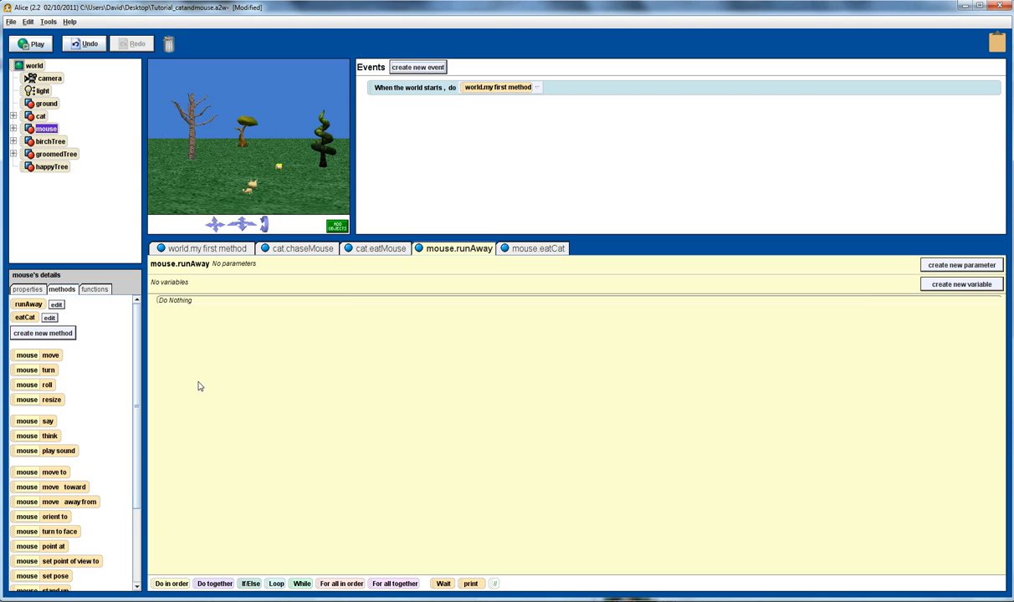
{"action": "mouse_move", "coordinate": [237, 324]}
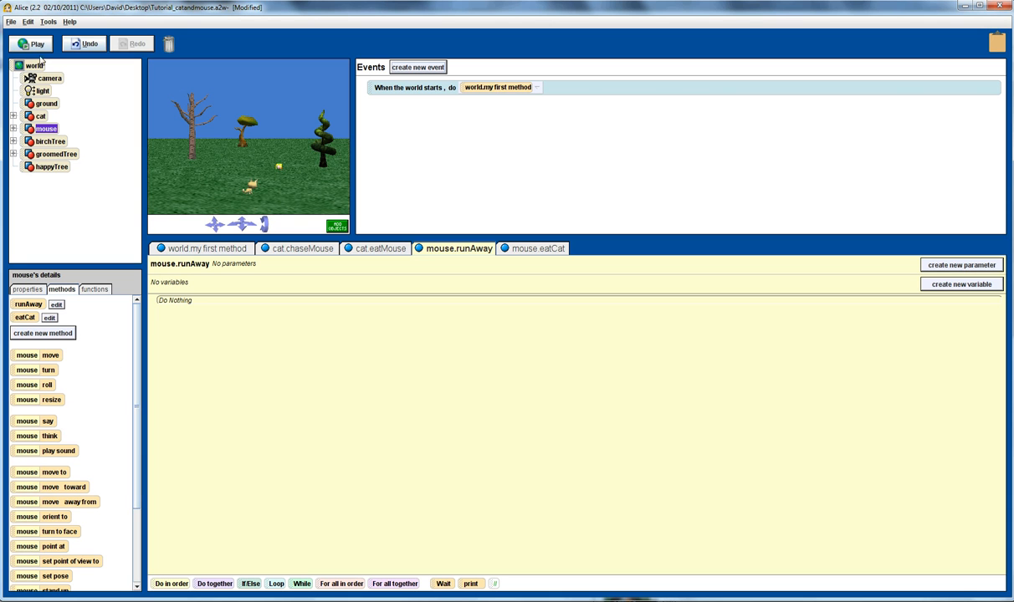
{"action": "mouse_move", "coordinate": [73, 322]}
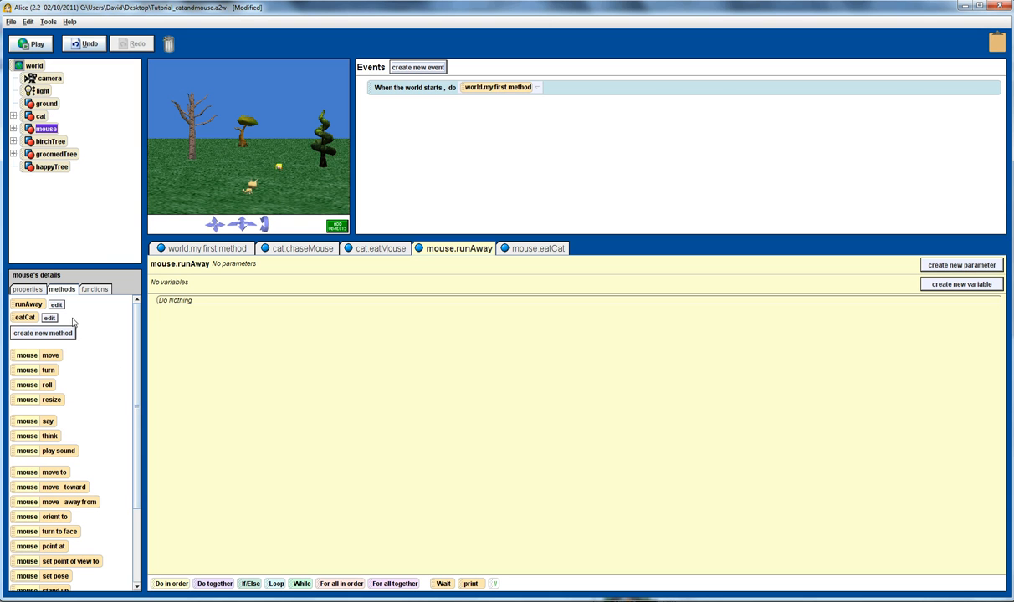
{"action": "left_click", "coordinate": [94, 289]}
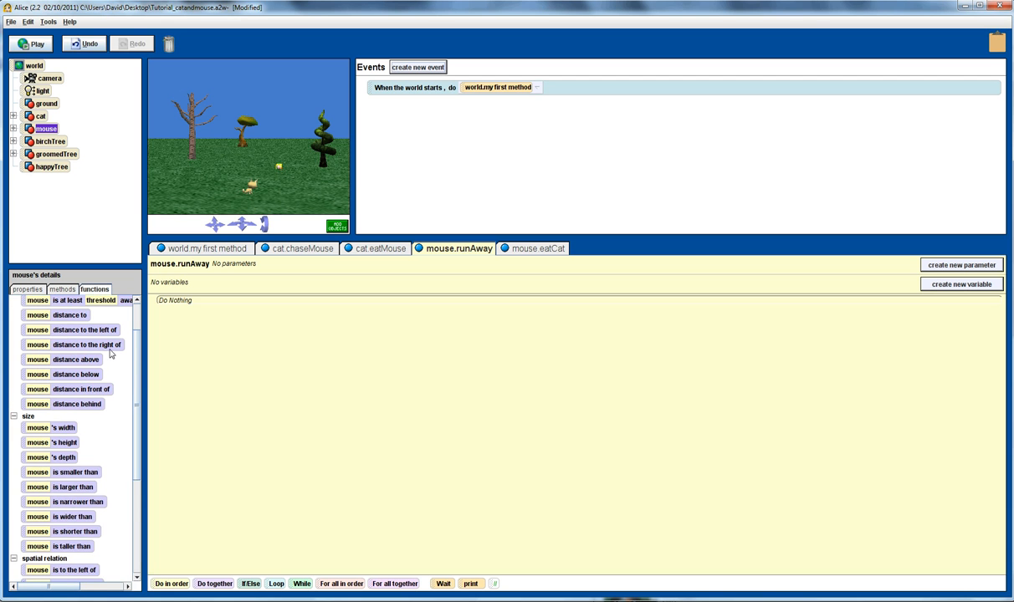
{"action": "left_click", "coordinate": [62, 290]}
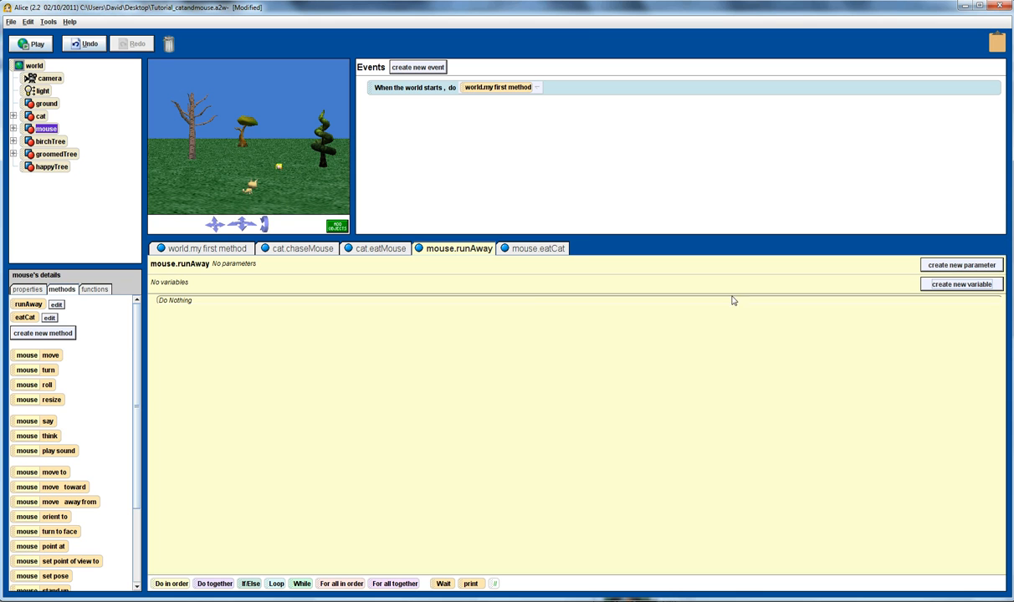
- Create a local variable 'rot' in runAway and set its value to a random number
{"action": "left_click", "coordinate": [960, 284]}
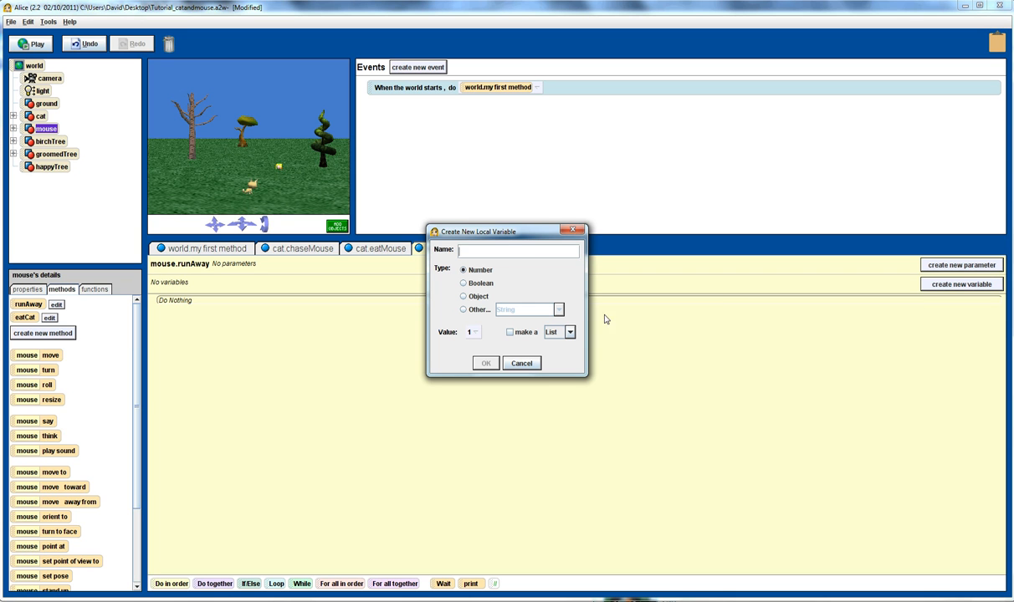
{"action": "type", "text": "rotation"}
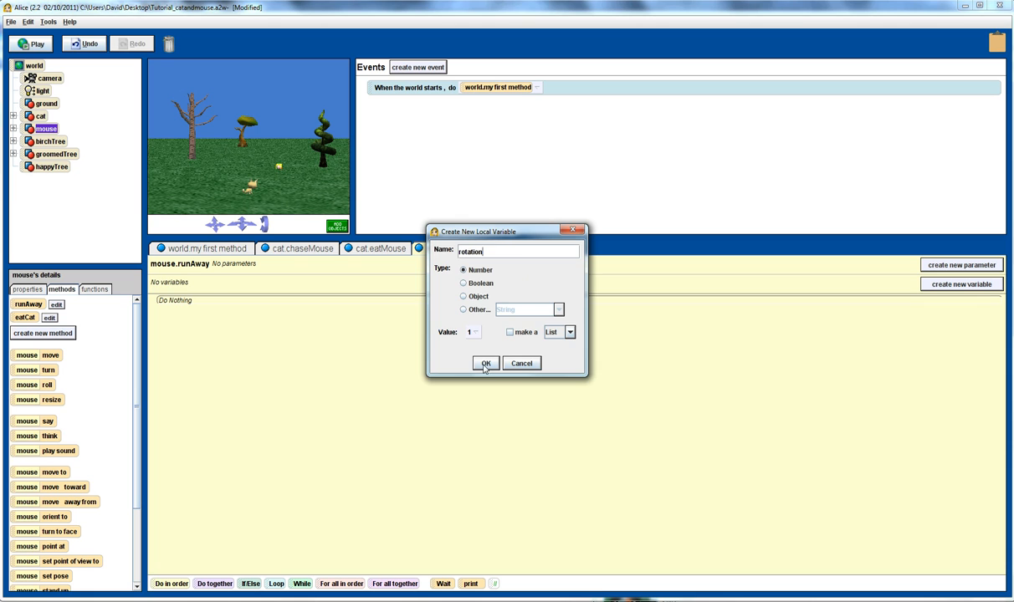
{"action": "left_click", "coordinate": [485, 363]}
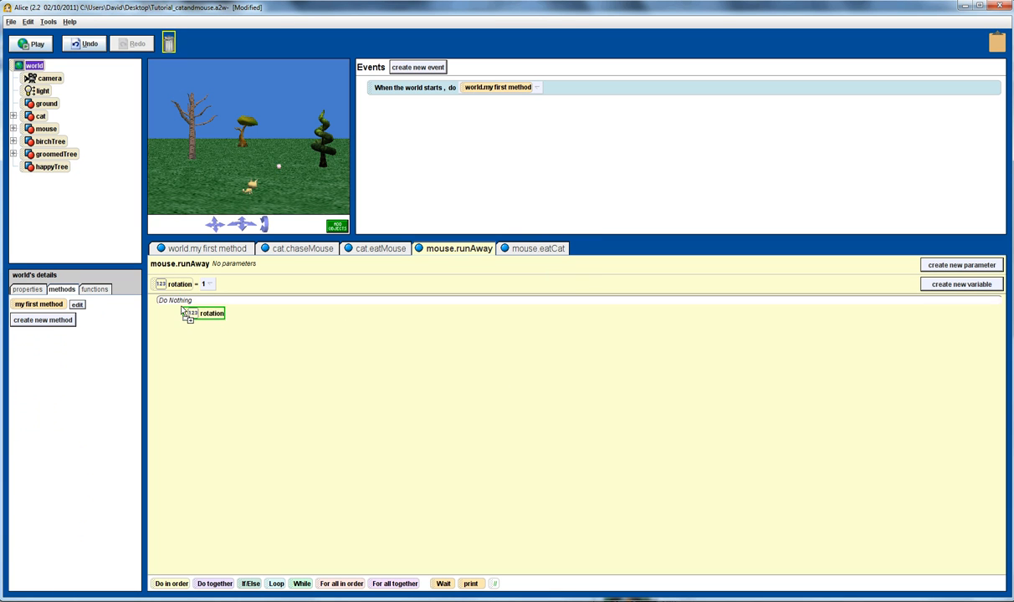
{"action": "left_click", "coordinate": [201, 313]}
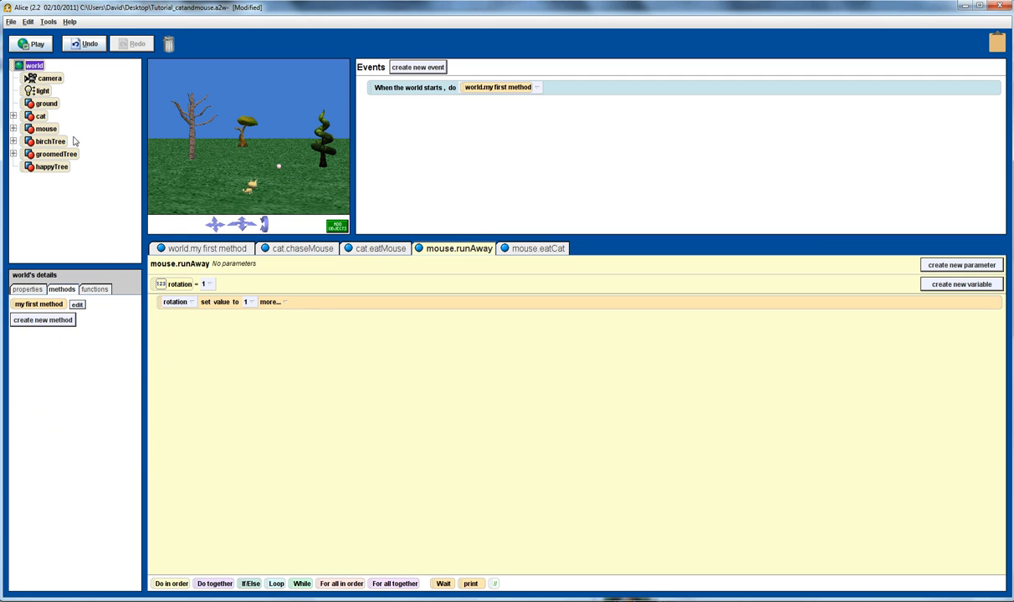
{"action": "left_click", "coordinate": [94, 287]}
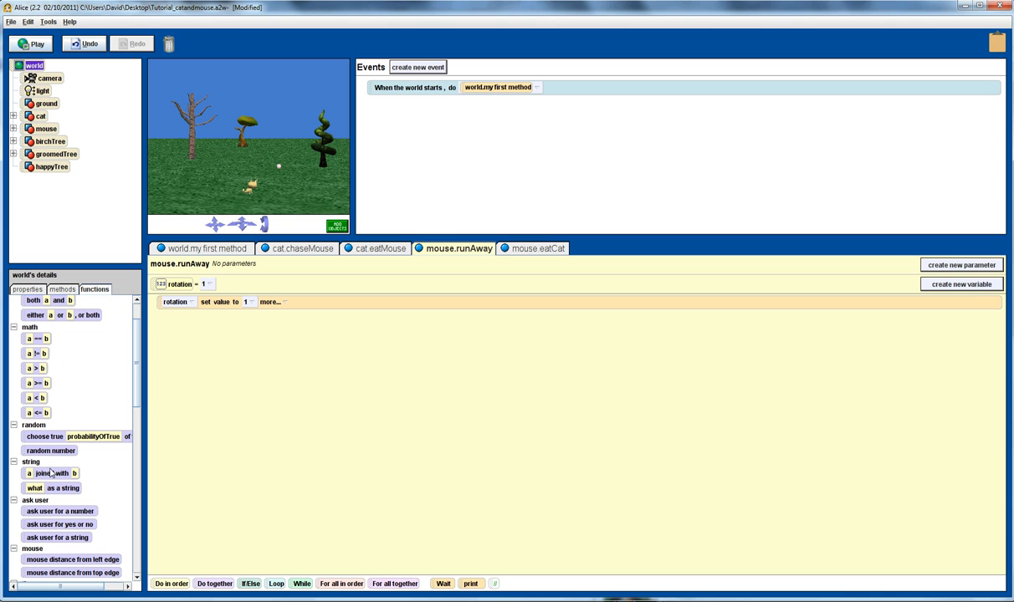
{"action": "left_click", "coordinate": [248, 301]}
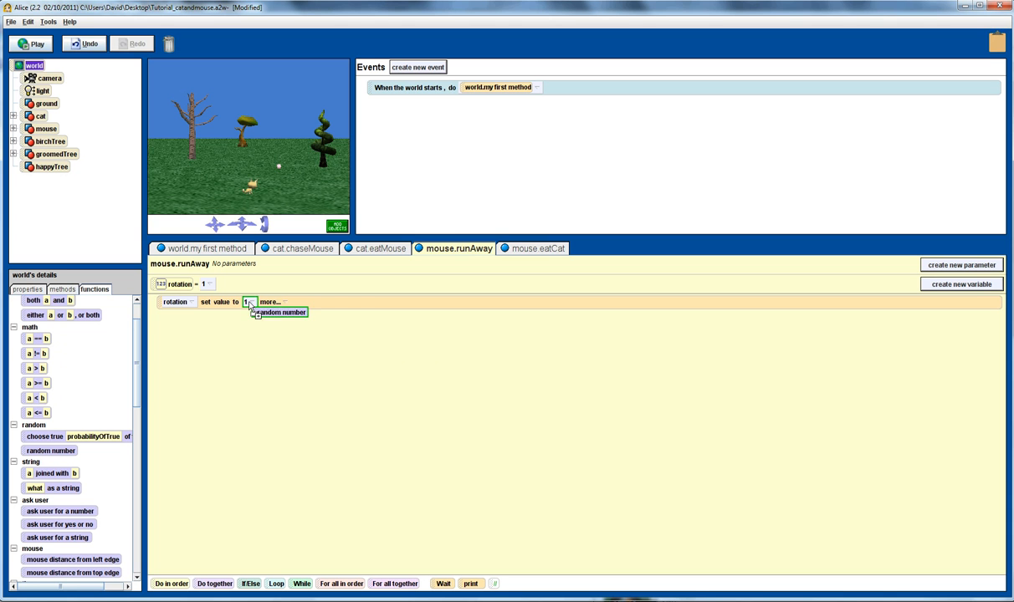
- Give the random number a custom minimum of -0.25 and maximum of 0.25
{"action": "left_click", "coordinate": [282, 313]}
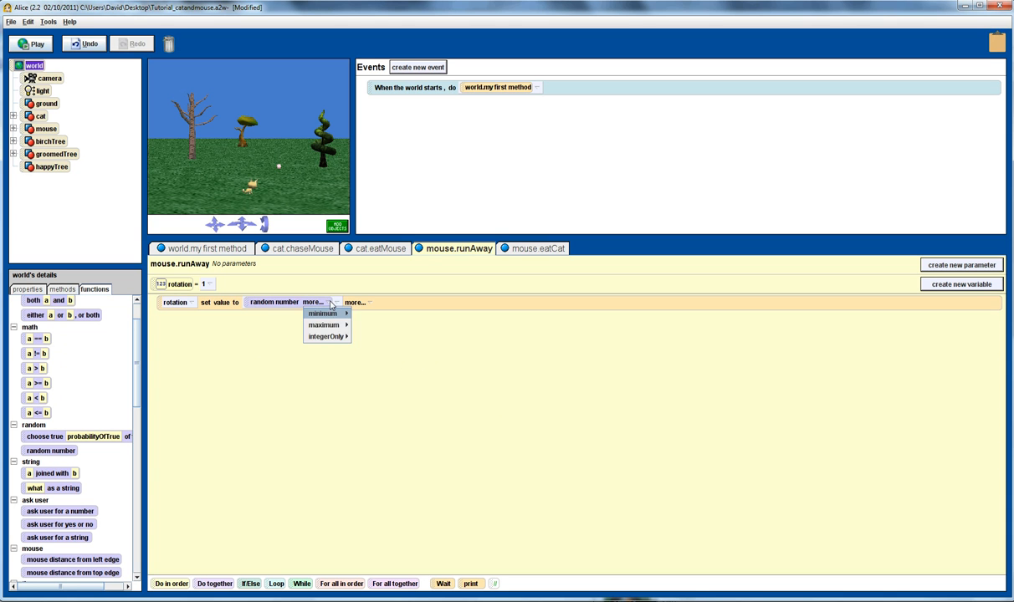
{"action": "left_click", "coordinate": [322, 313]}
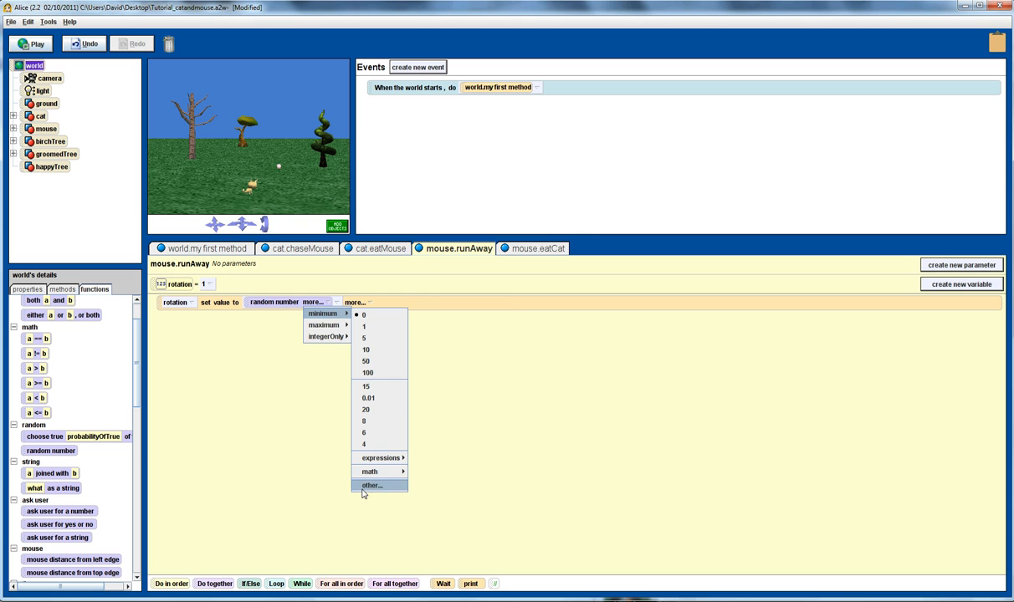
{"action": "left_click", "coordinate": [372, 485]}
{"action": "type", "text": "-.25"}
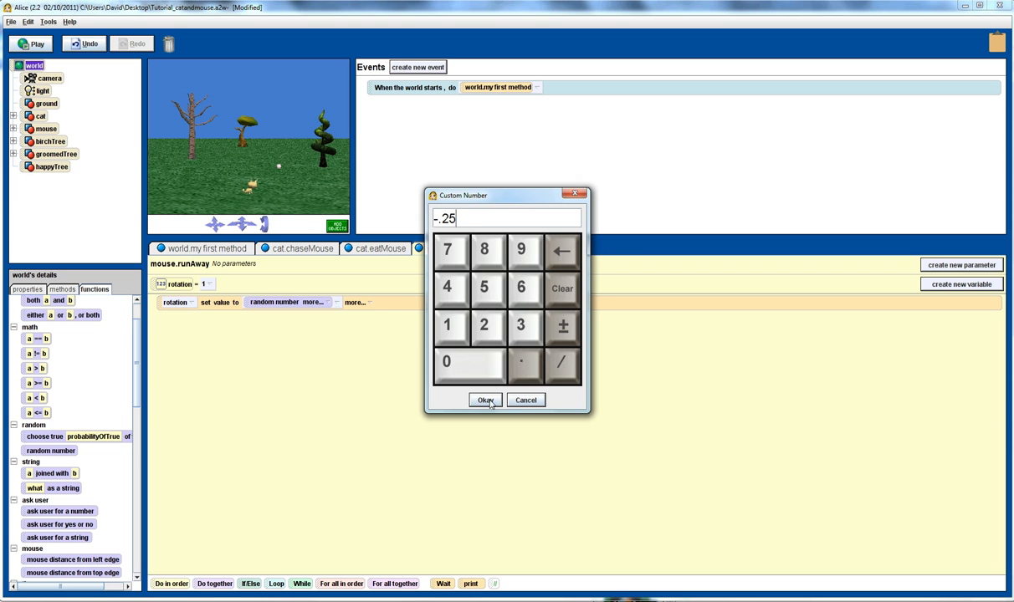
{"action": "left_click", "coordinate": [485, 400]}
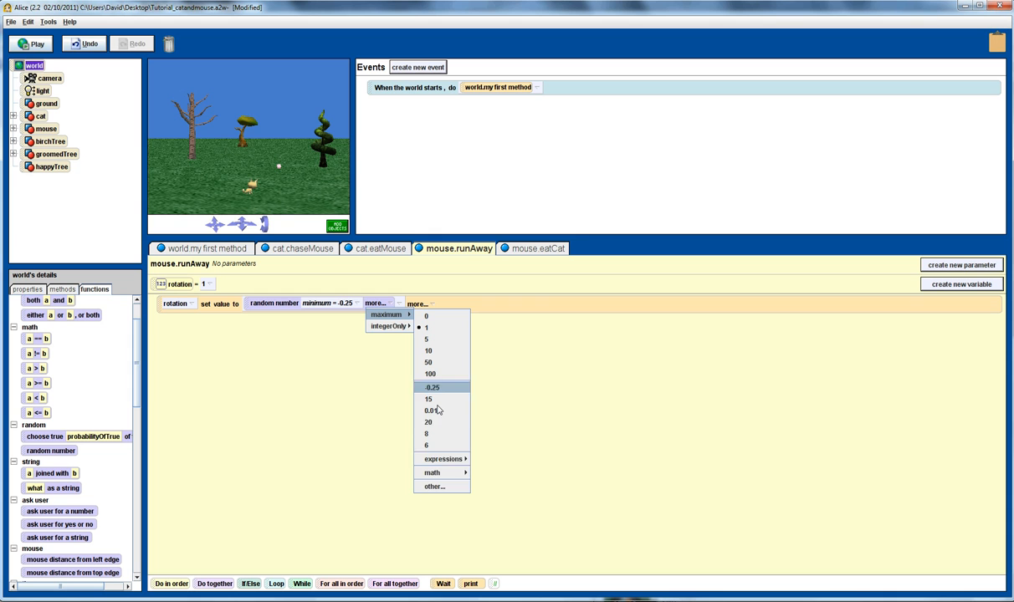
{"action": "left_click", "coordinate": [435, 485]}
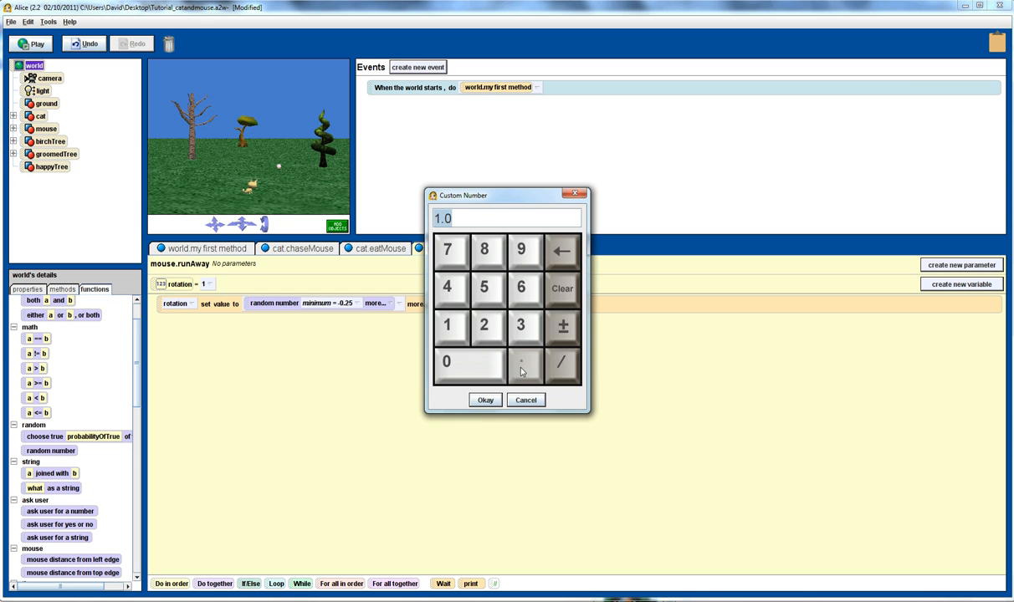
{"action": "left_click", "coordinate": [485, 398]}
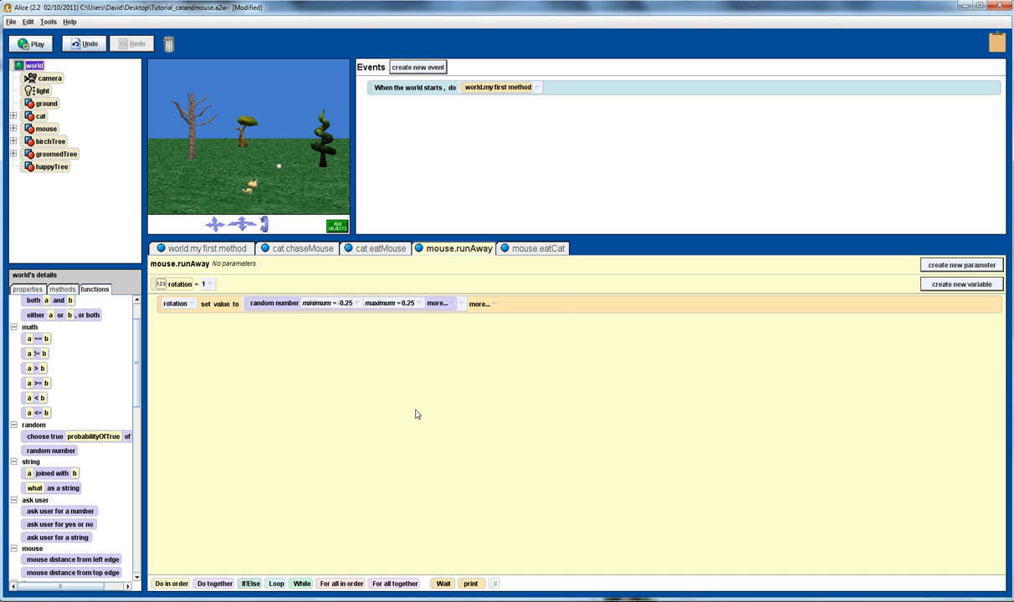
{"action": "mouse_move", "coordinate": [435, 317]}
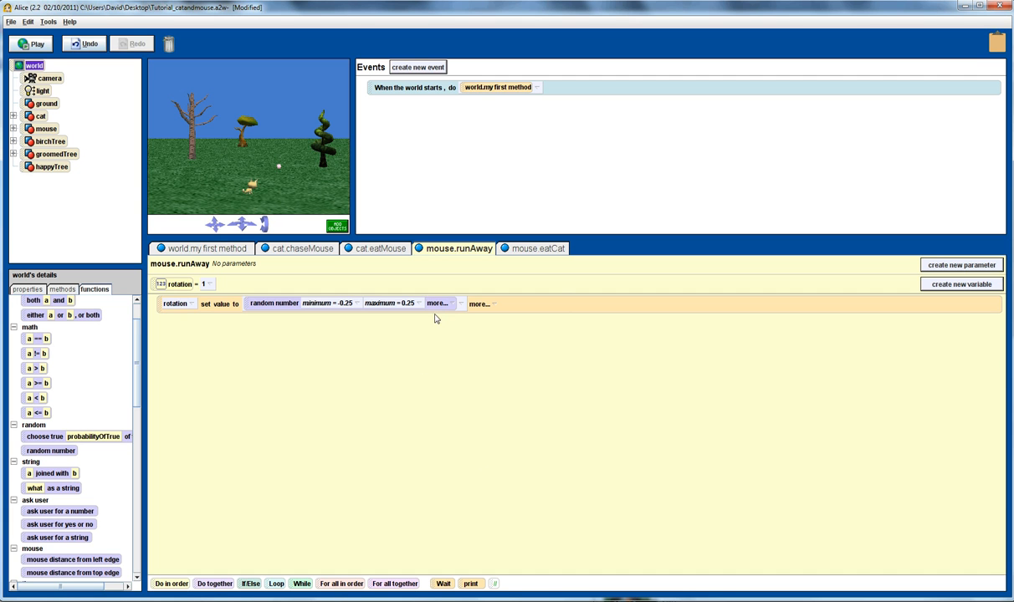
{"action": "mouse_move", "coordinate": [398, 358]}
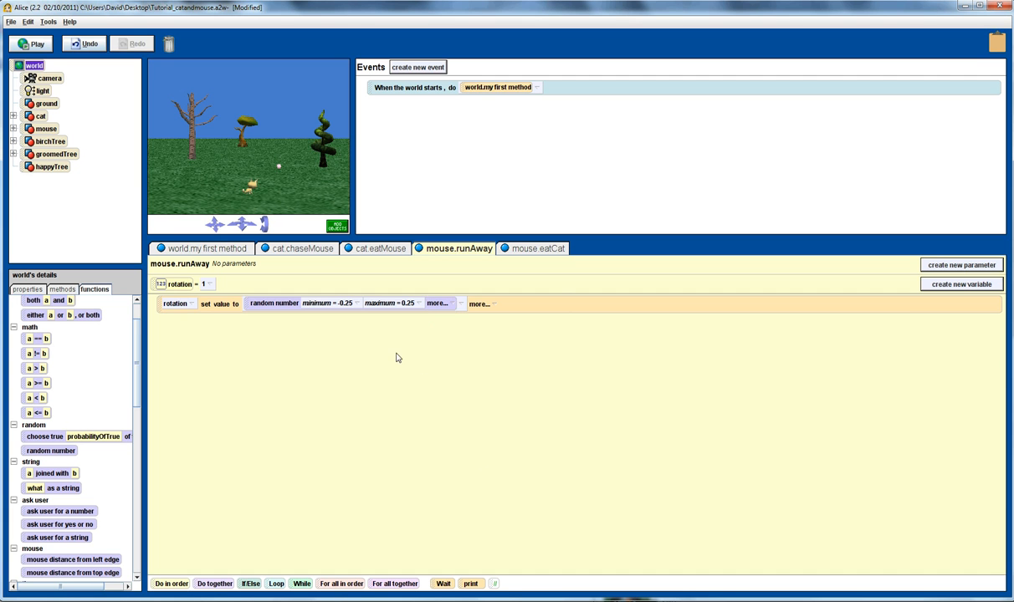
{"action": "mouse_move", "coordinate": [113, 381]}
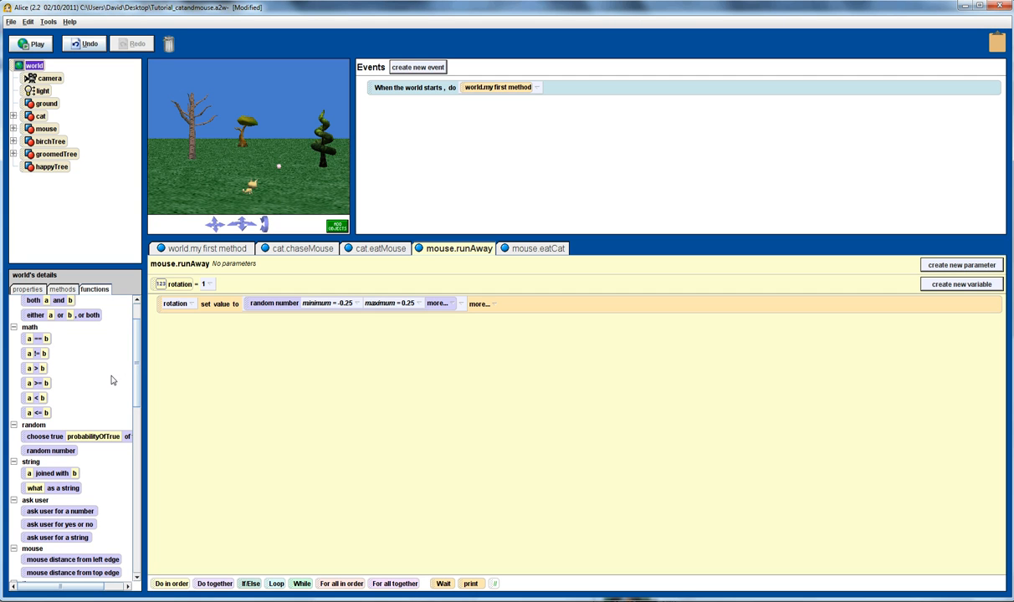
{"action": "mouse_move", "coordinate": [47, 359]}
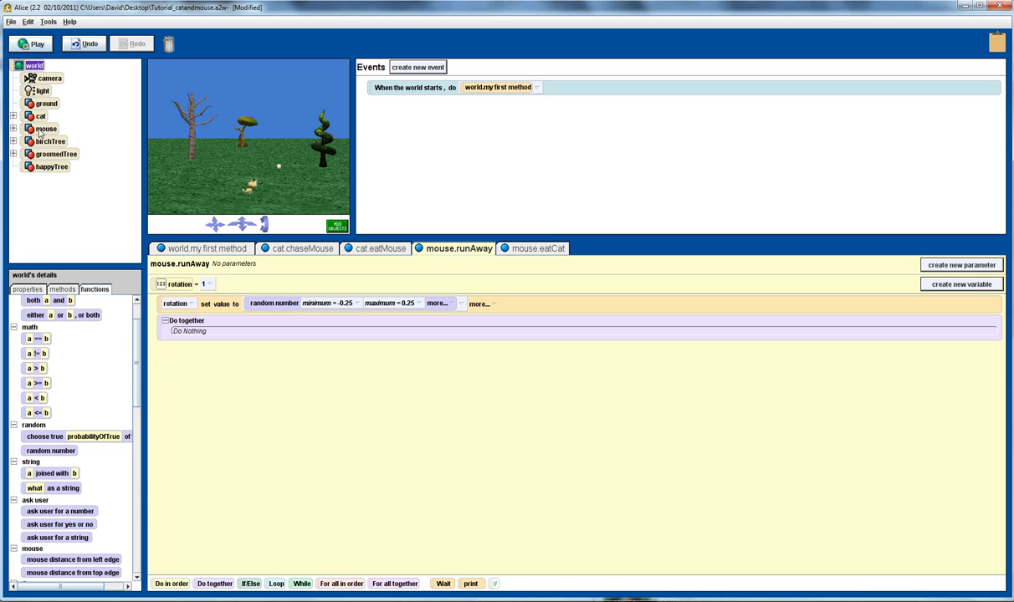
- Inside the do-together, have the mouse move forward 1 meter and turn left by rotation revolutions
{"action": "left_click", "coordinate": [45, 129]}
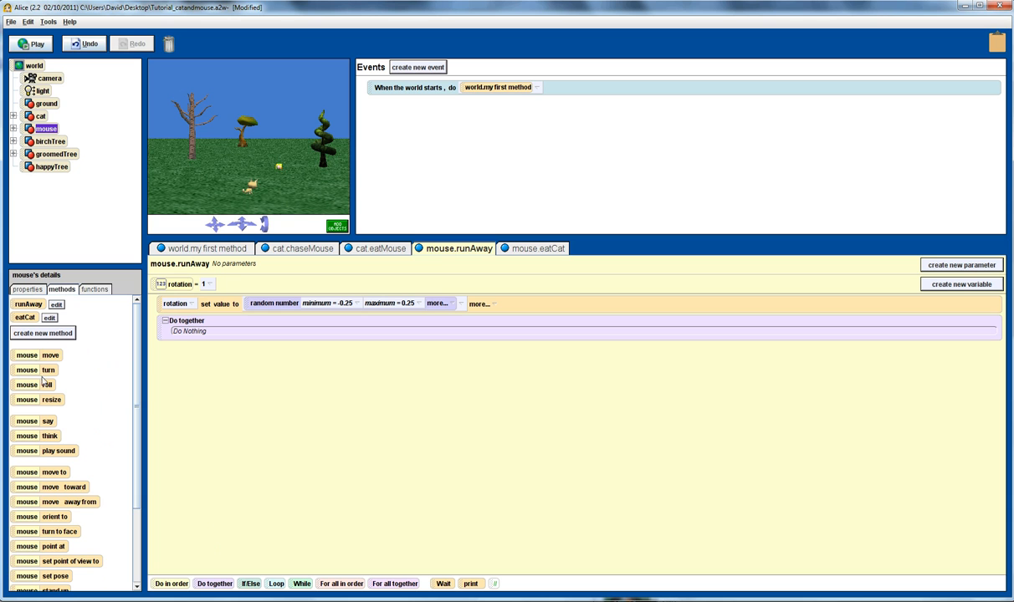
{"action": "left_click", "coordinate": [191, 332]}
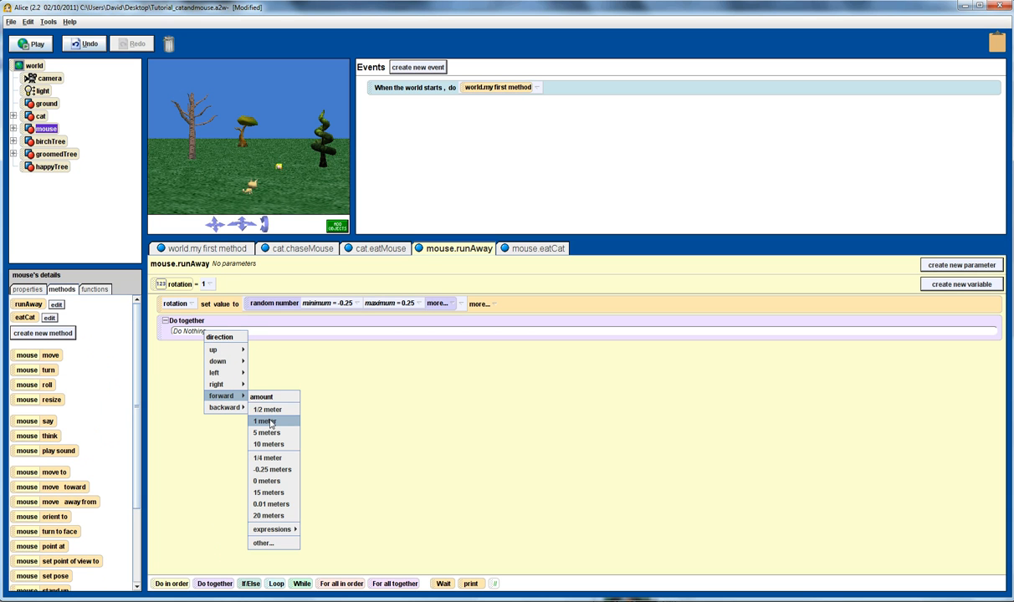
{"action": "left_click", "coordinate": [266, 421]}
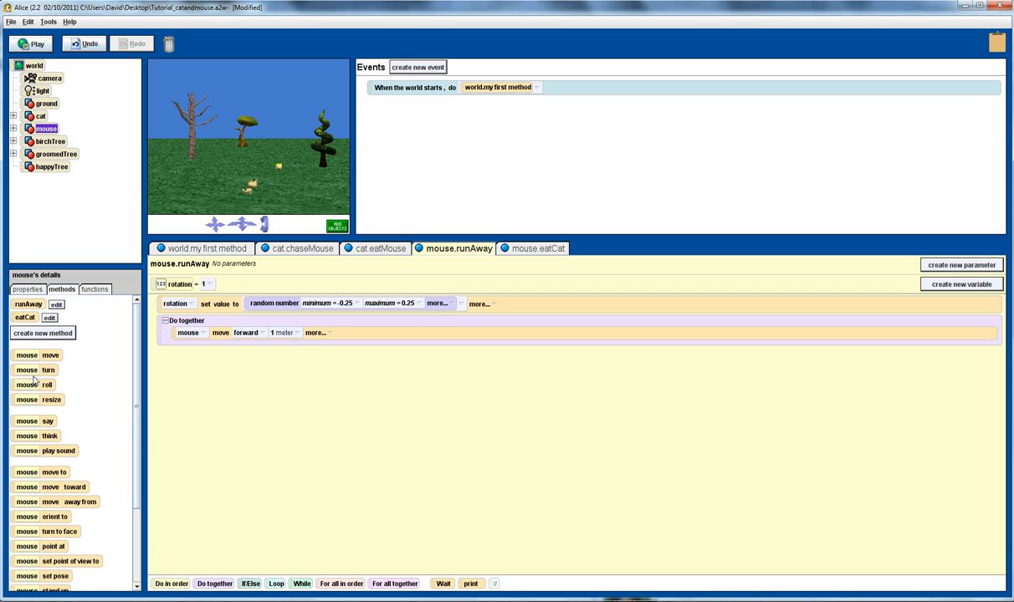
{"action": "mouse_move", "coordinate": [37, 370]}
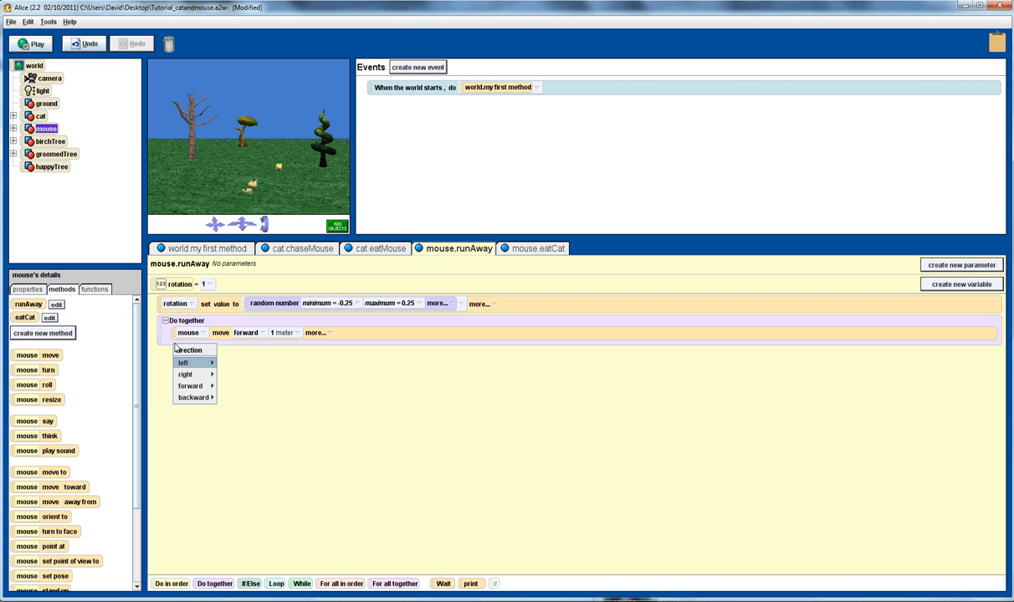
{"action": "mouse_move", "coordinate": [183, 361]}
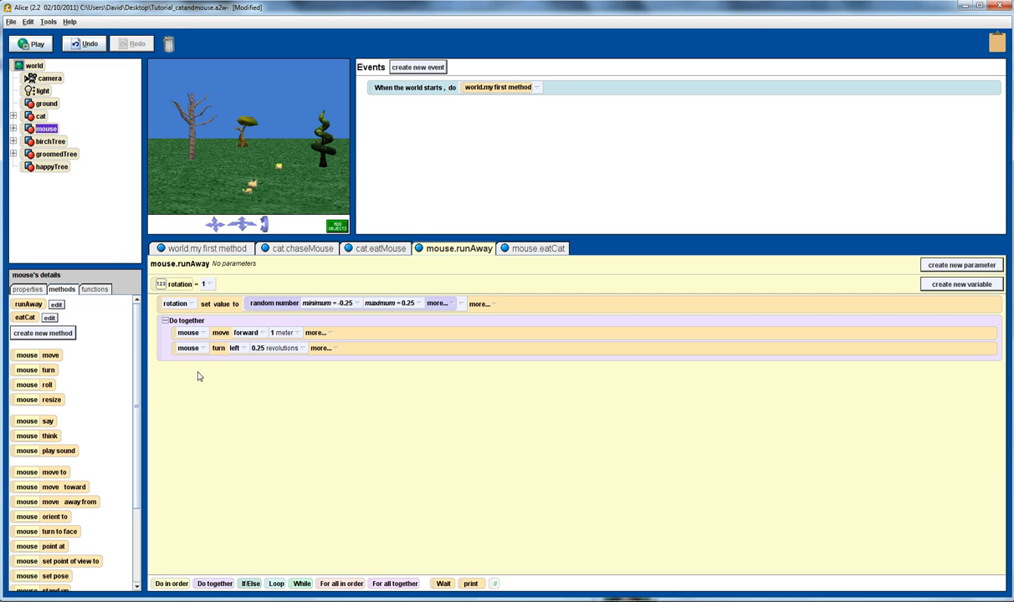
{"action": "left_click", "coordinate": [257, 348]}
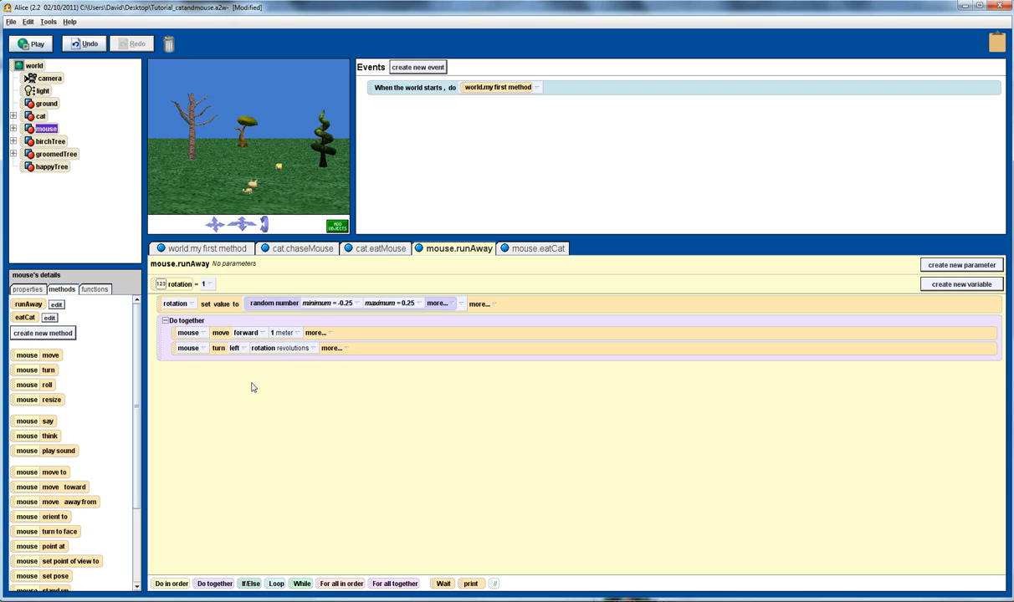
{"action": "mouse_move", "coordinate": [348, 307]}
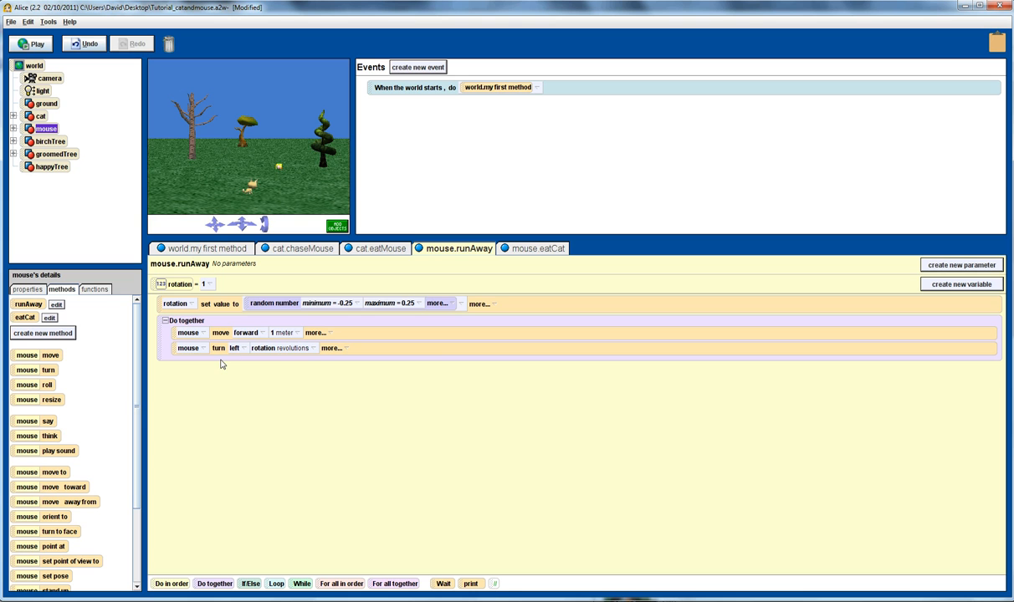
{"action": "mouse_move", "coordinate": [184, 251]}
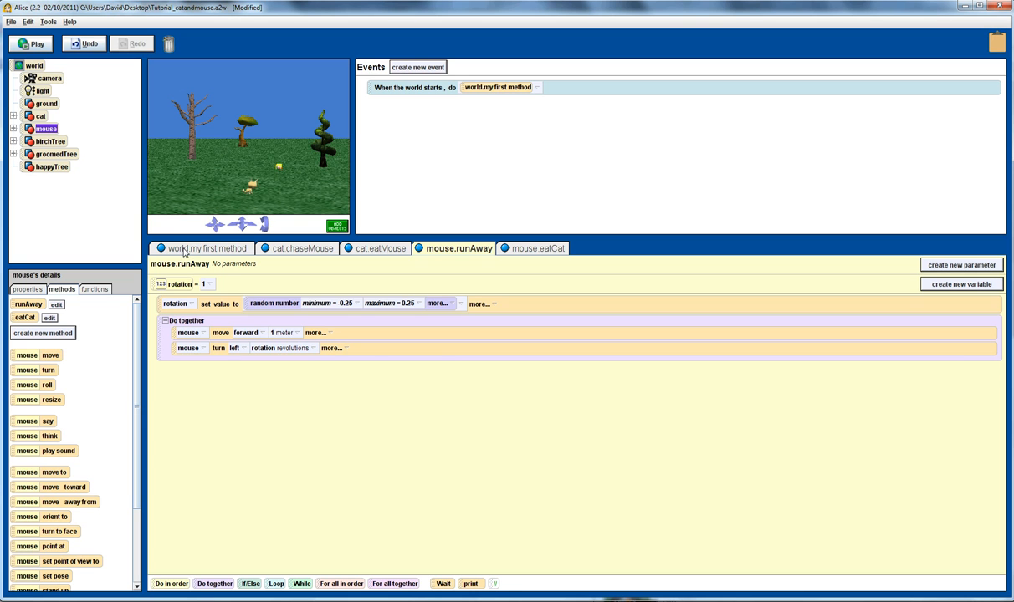
- Switch to world.my first method and add a While loop with condition true
{"action": "left_click", "coordinate": [204, 247]}
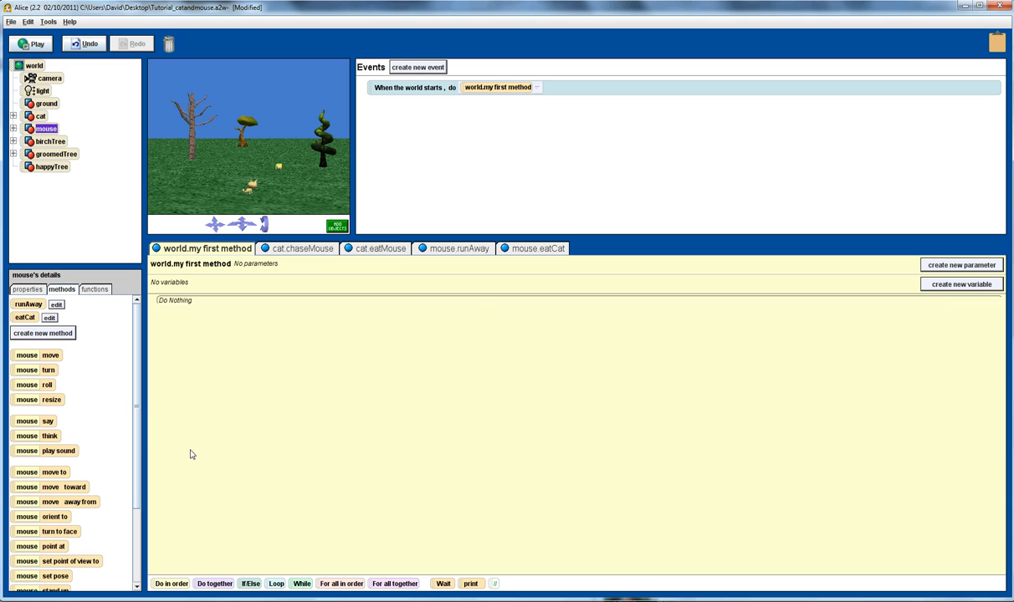
{"action": "mouse_move", "coordinate": [264, 180]}
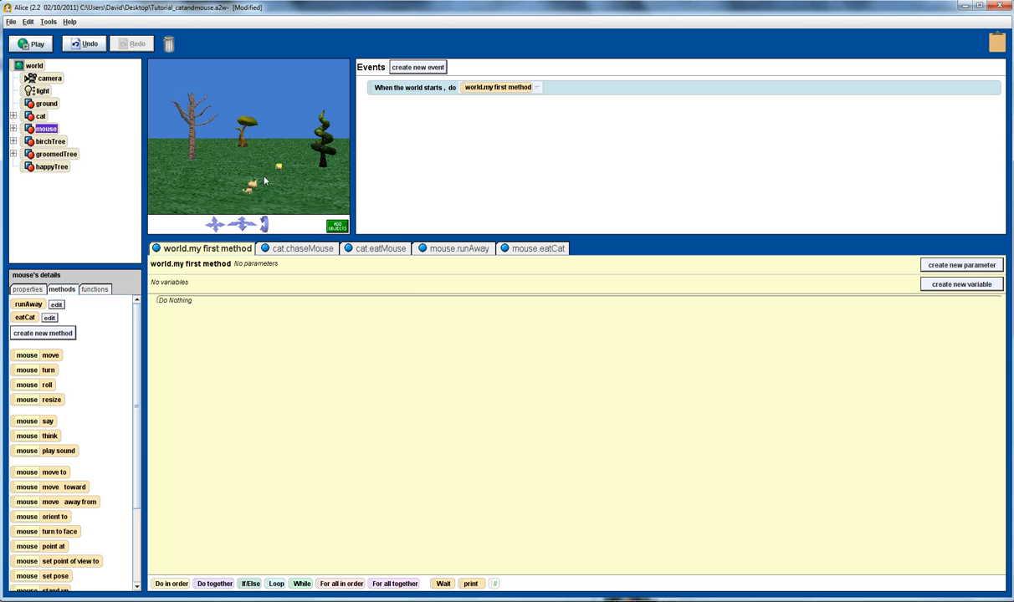
{"action": "mouse_move", "coordinate": [281, 191]}
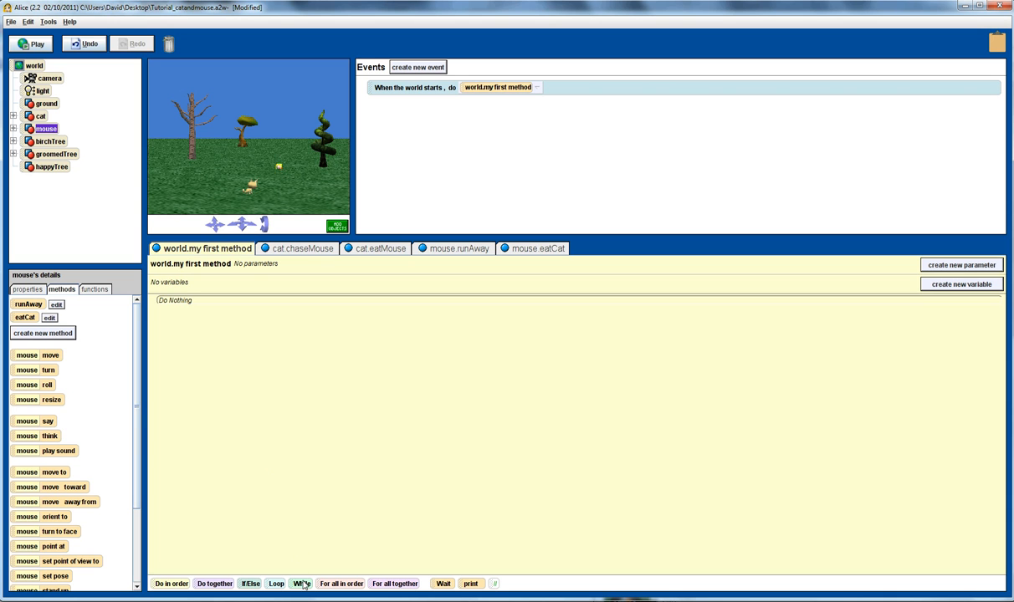
{"action": "left_click", "coordinate": [301, 582]}
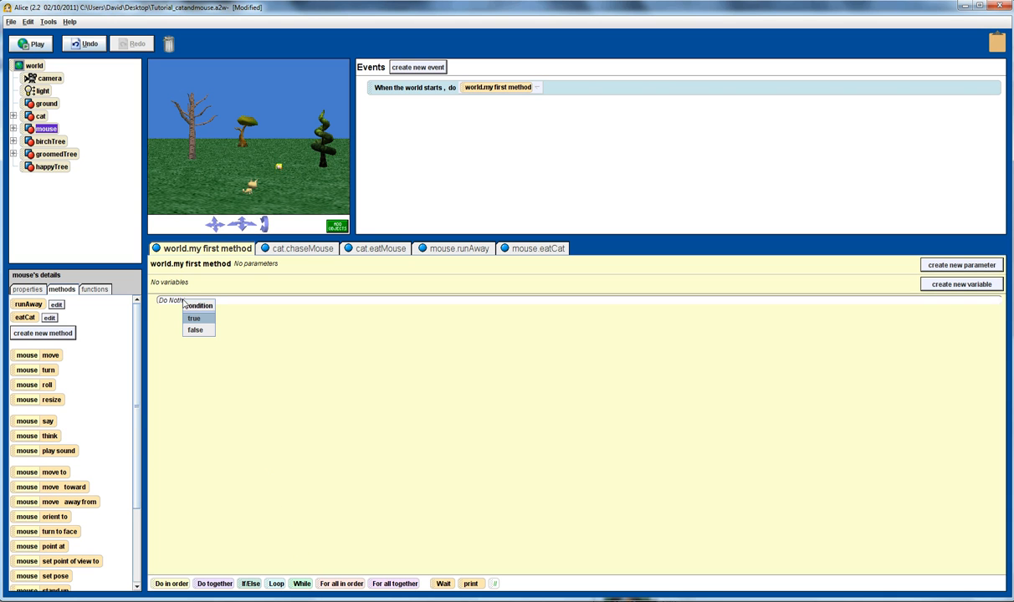
{"action": "left_click", "coordinate": [194, 318]}
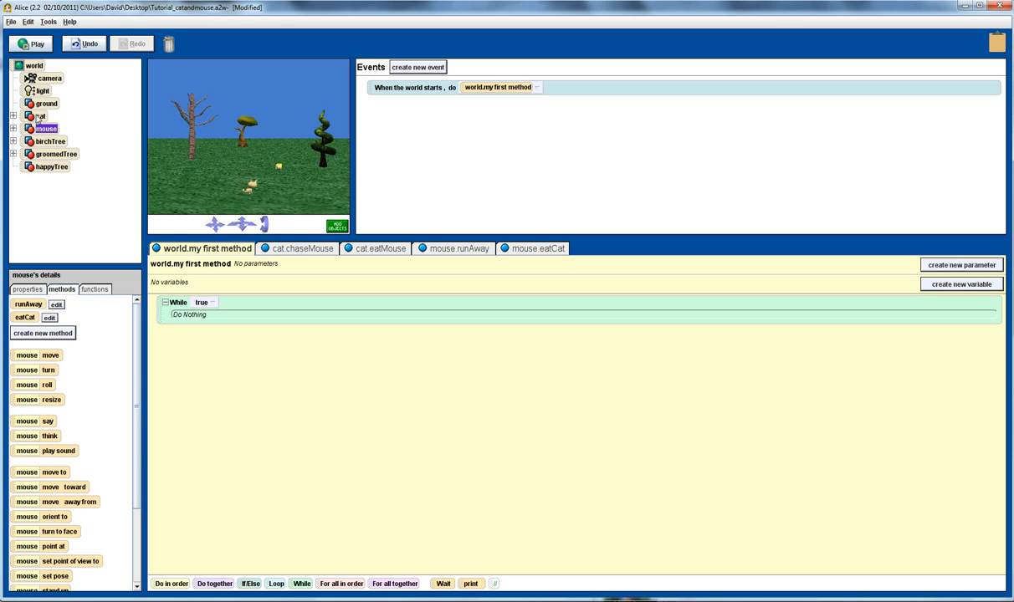
- Make the While condition a greater-than comparison on the cat's distance to the mouse
{"action": "left_click", "coordinate": [40, 116]}
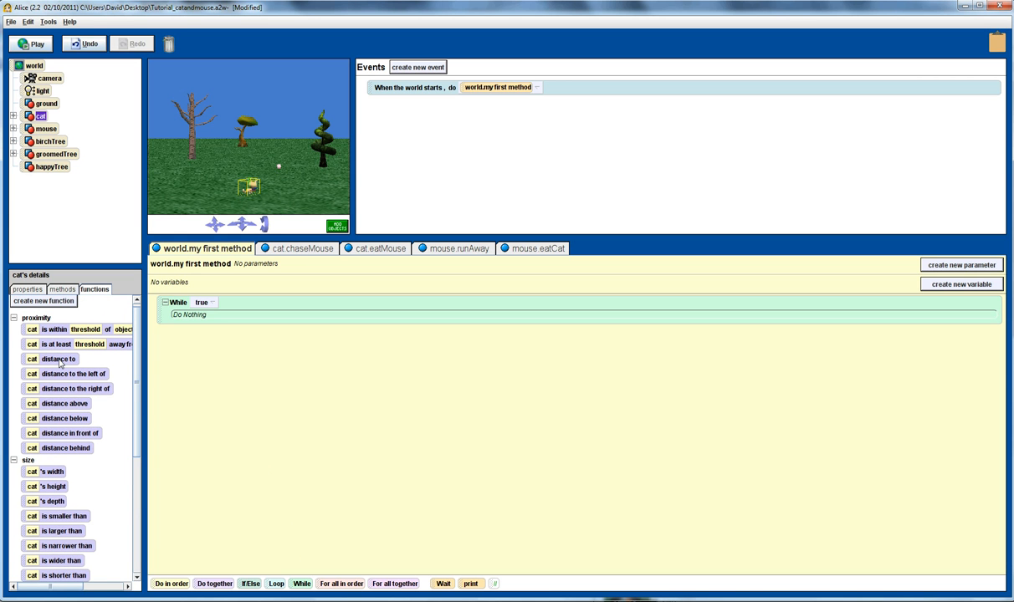
{"action": "mouse_move", "coordinate": [62, 363]}
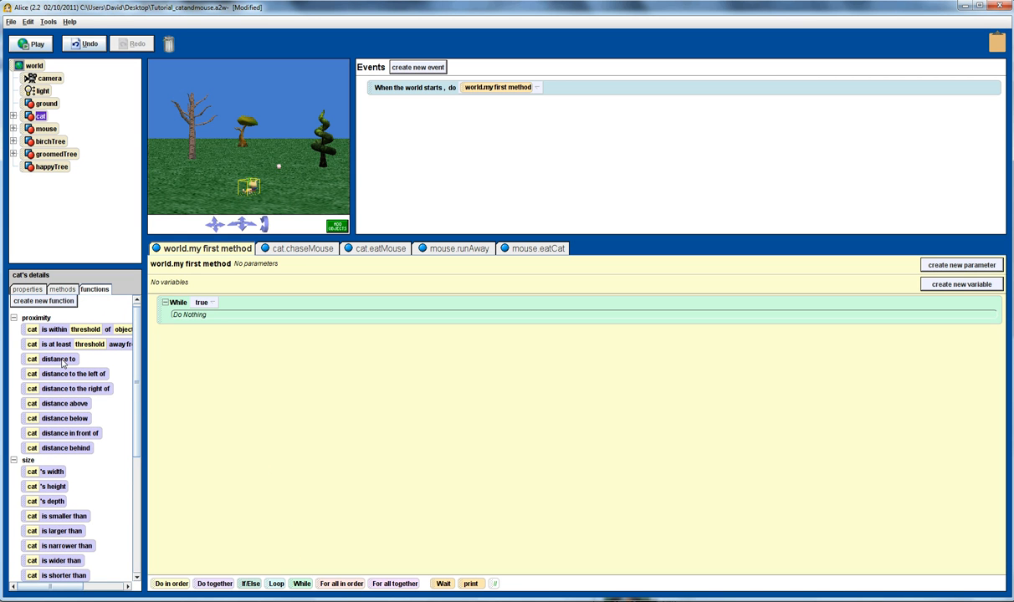
{"action": "mouse_move", "coordinate": [107, 134]}
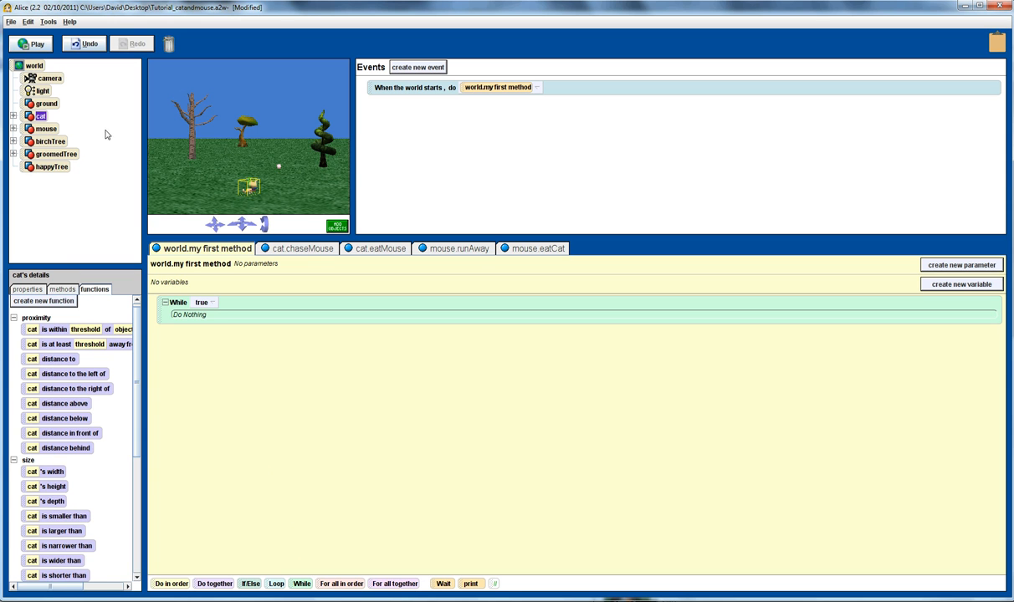
{"action": "left_click", "coordinate": [33, 65]}
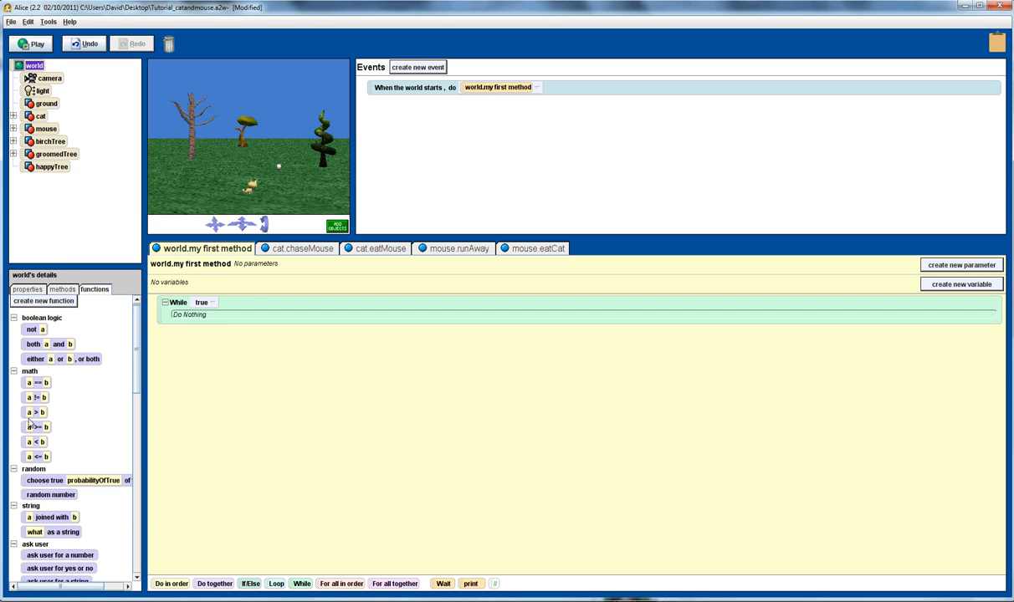
{"action": "left_click", "coordinate": [204, 301]}
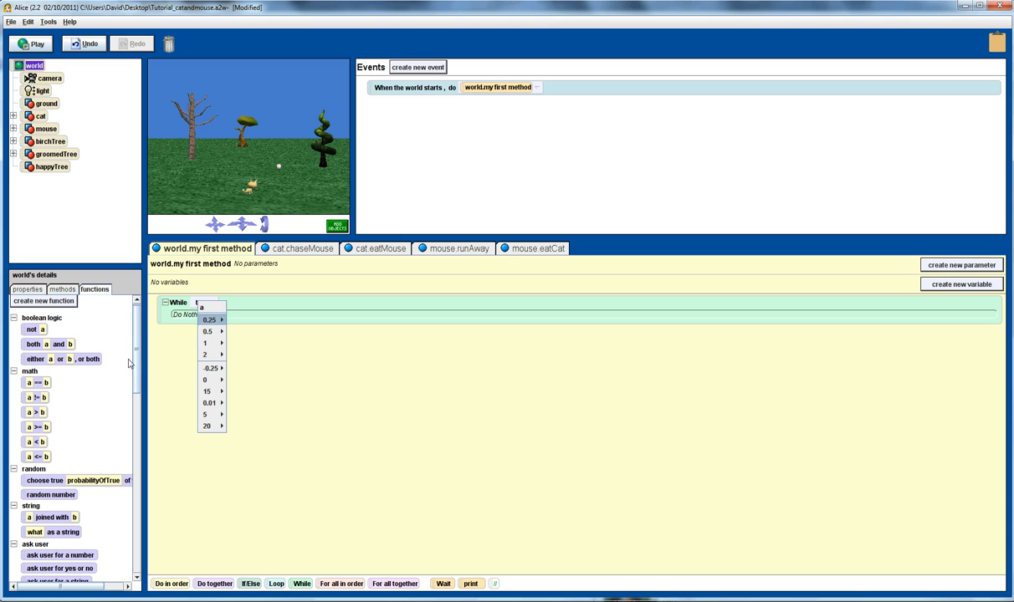
{"action": "mouse_move", "coordinate": [208, 331]}
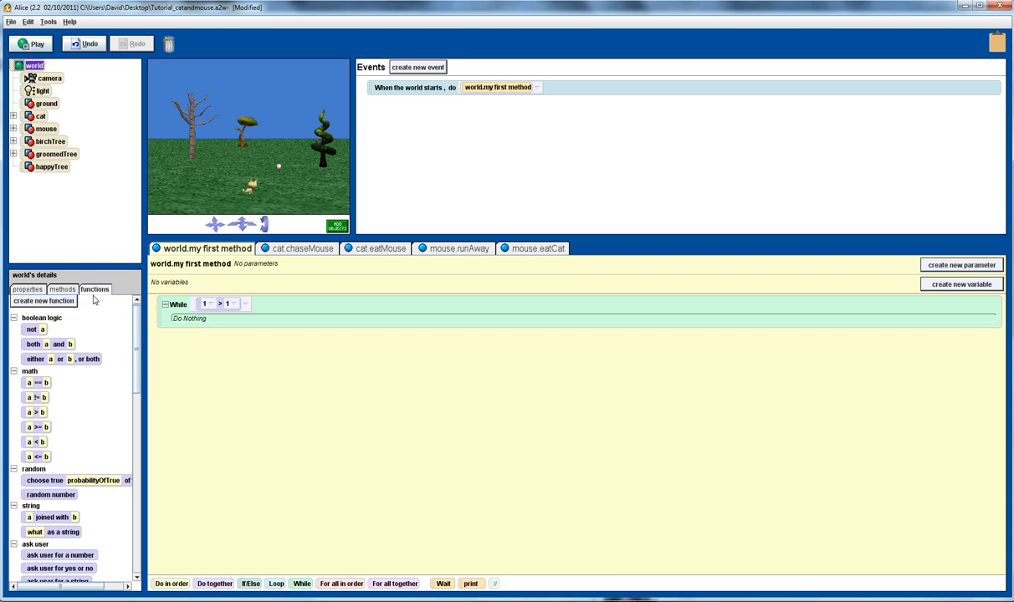
{"action": "mouse_move", "coordinate": [107, 347]}
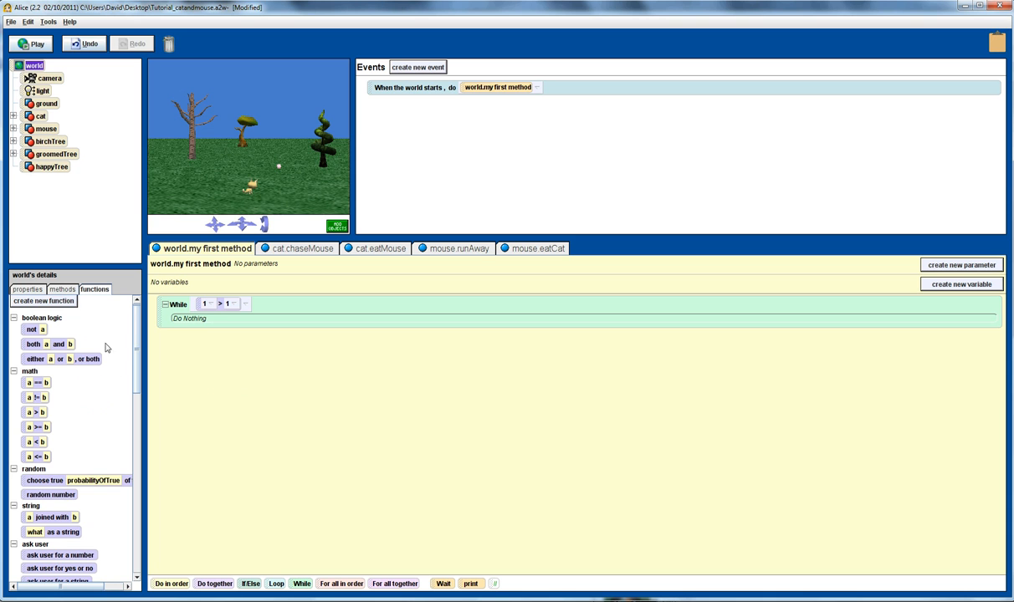
{"action": "left_click", "coordinate": [40, 116]}
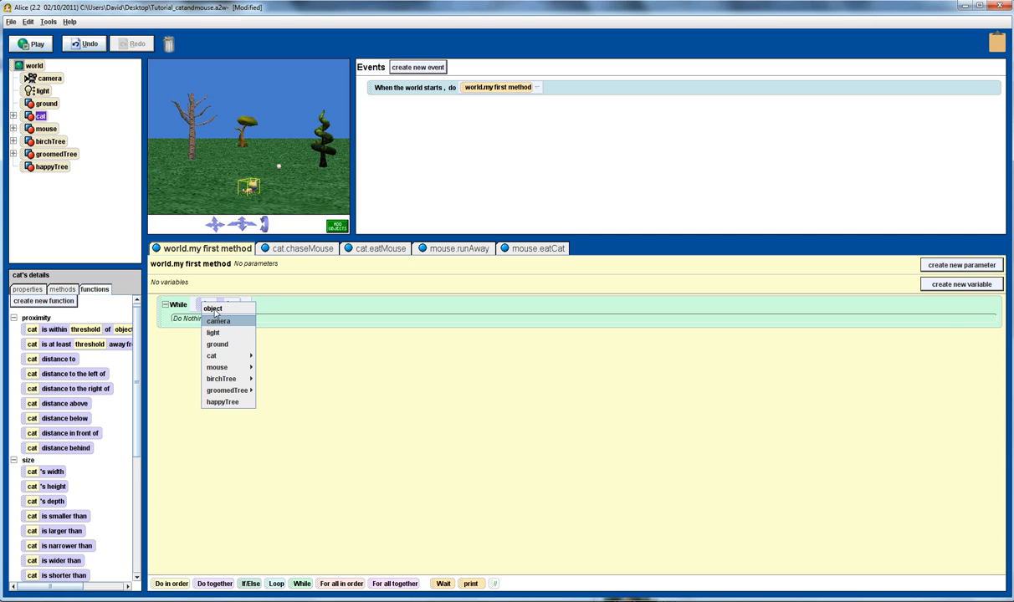
{"action": "mouse_move", "coordinate": [218, 368]}
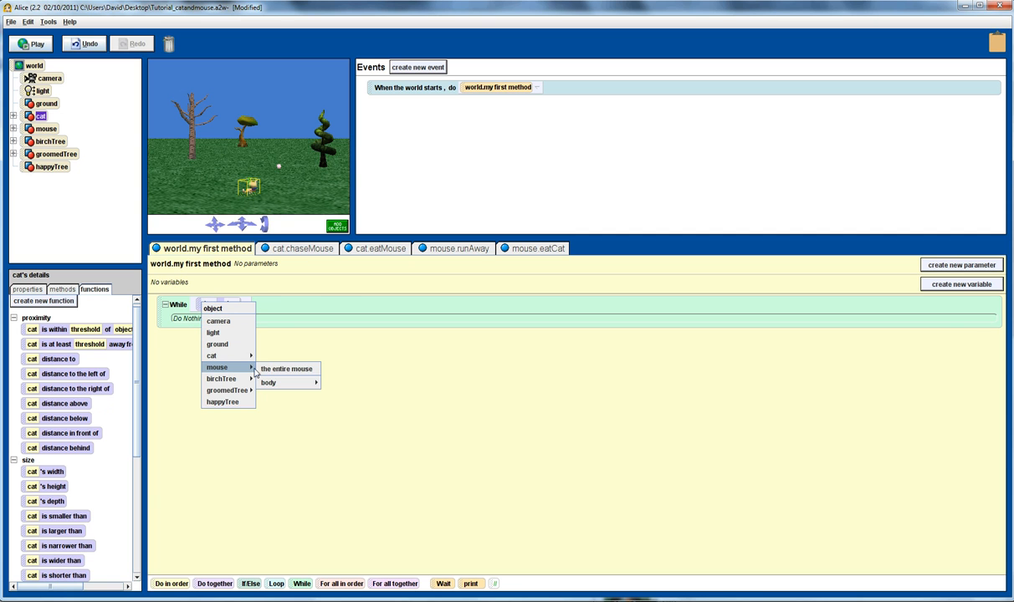
{"action": "left_click", "coordinate": [286, 369]}
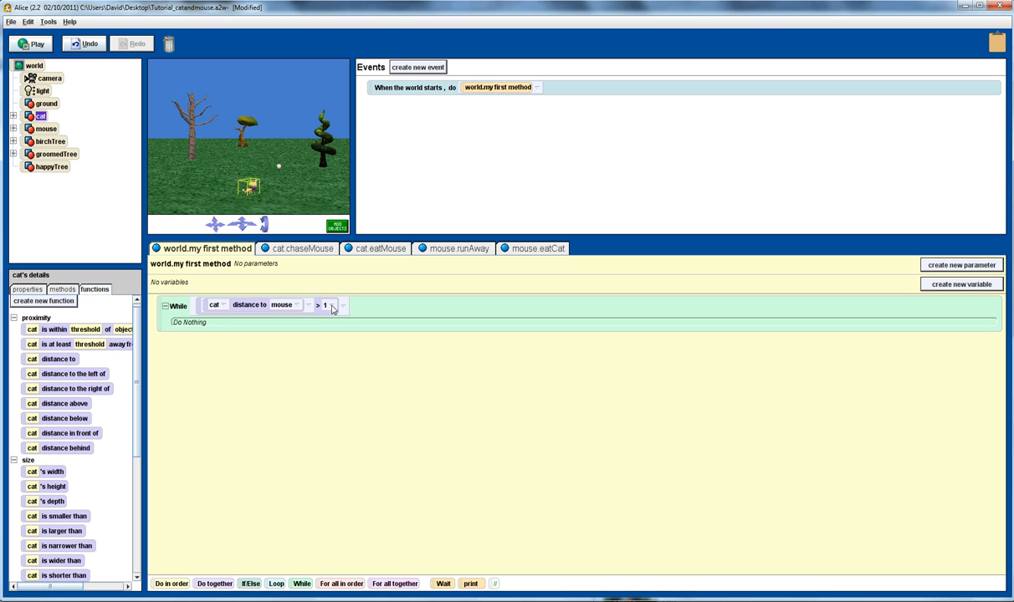
- Set the distance threshold to a custom value of 1.5
{"action": "left_click", "coordinate": [326, 304]}
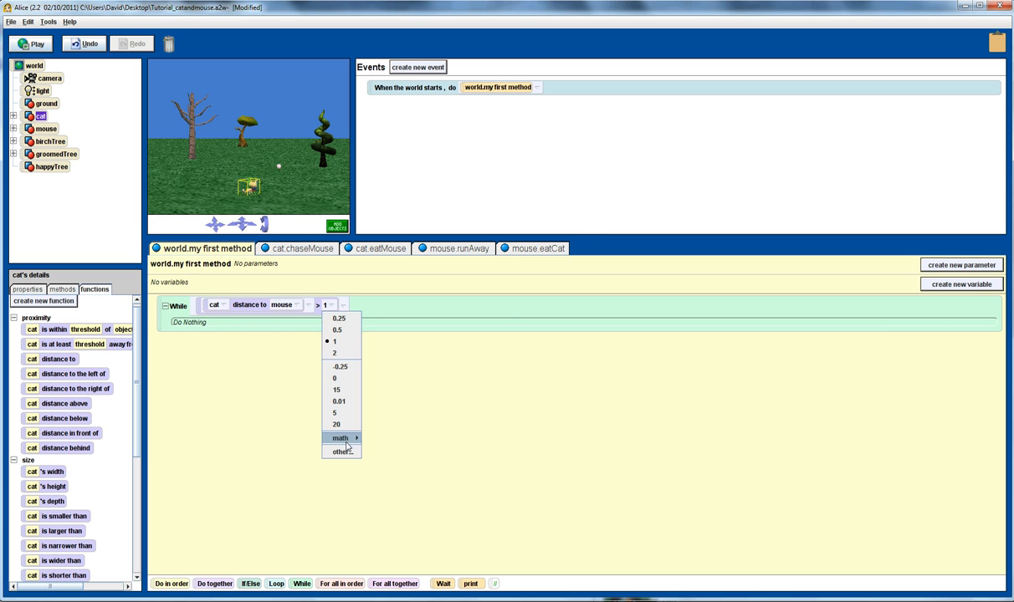
{"action": "left_click", "coordinate": [341, 451]}
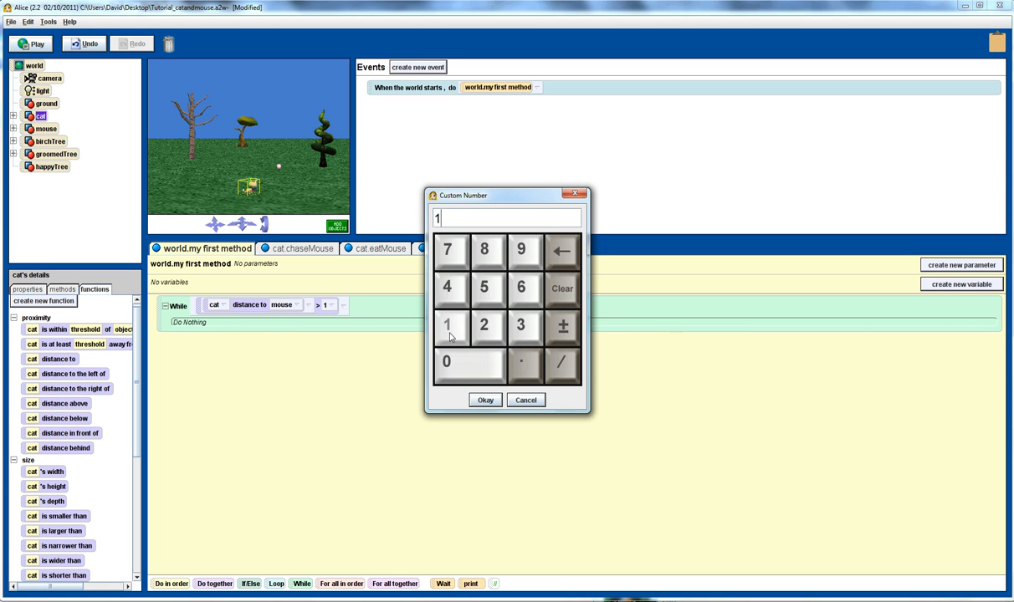
{"action": "left_click", "coordinate": [522, 361]}
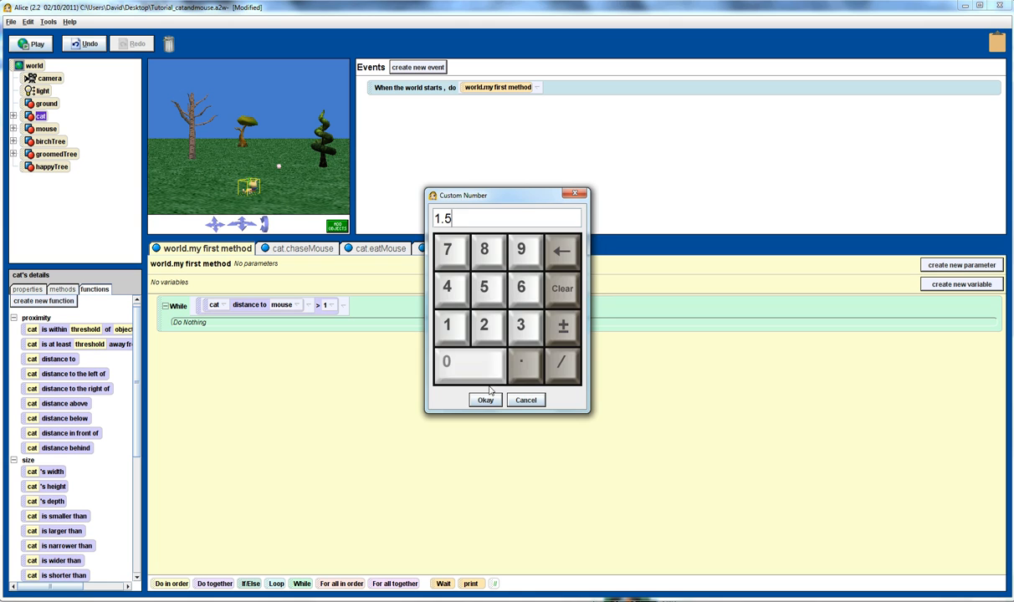
{"action": "left_click", "coordinate": [485, 398]}
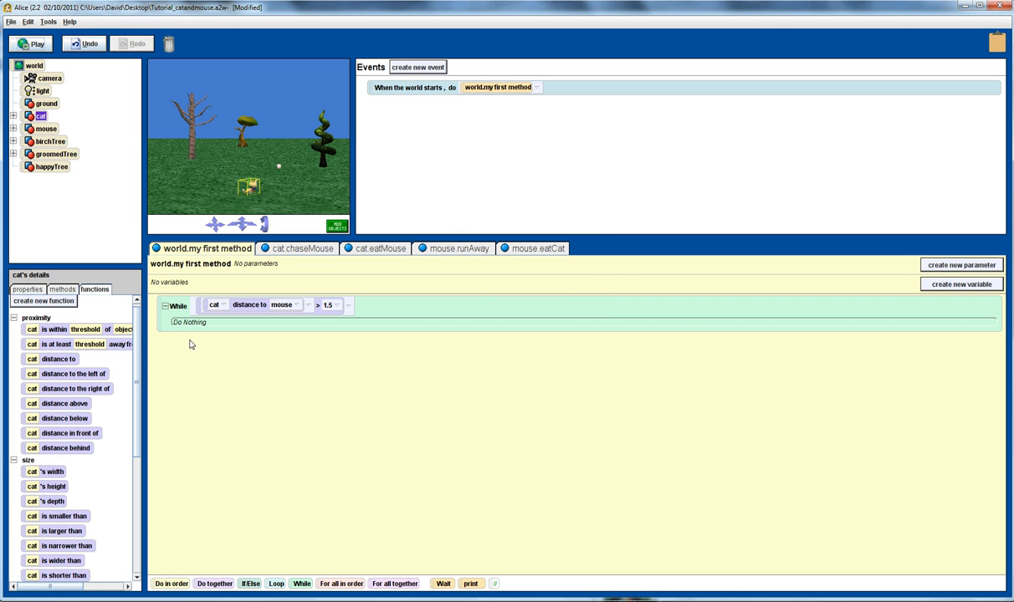
{"action": "mouse_move", "coordinate": [316, 291]}
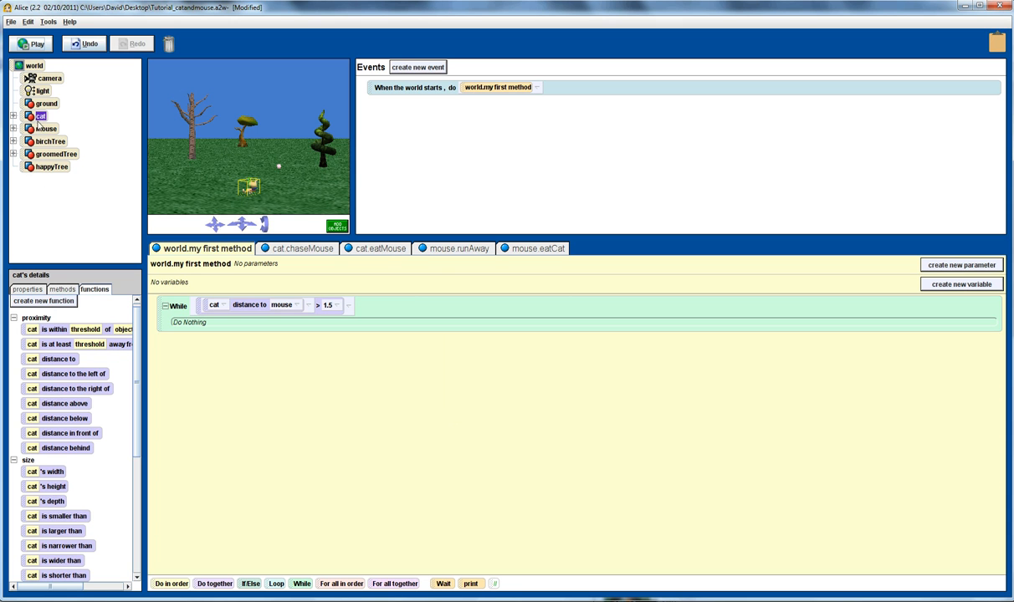
- Put cat.chaseMouse and mouse.runAway inside the loop's do-together and run the world to test
{"action": "left_click", "coordinate": [62, 289]}
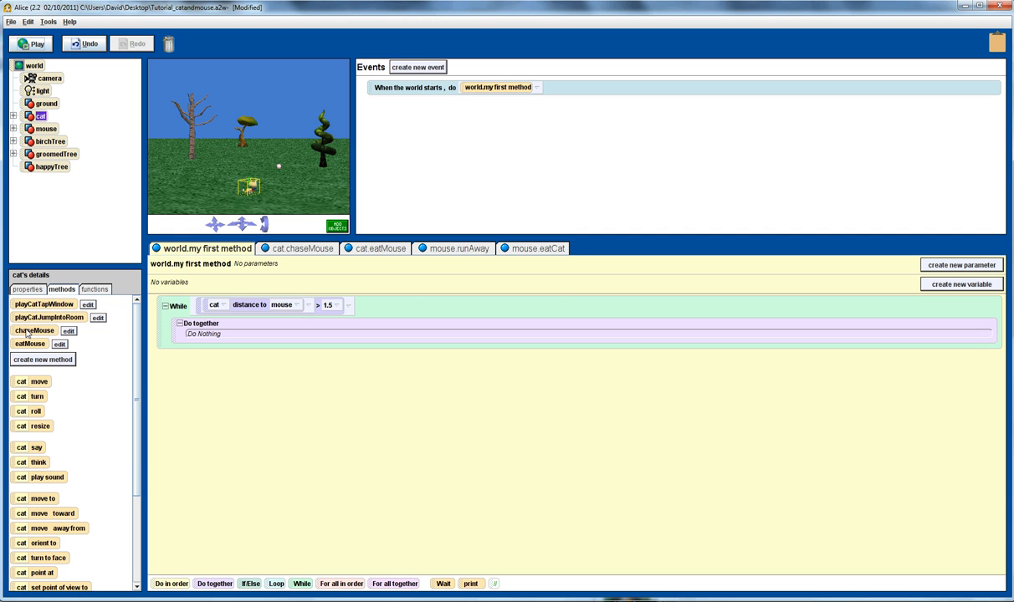
{"action": "left_click_drag", "start_coordinate": [35, 331], "coordinate": [201, 335]}
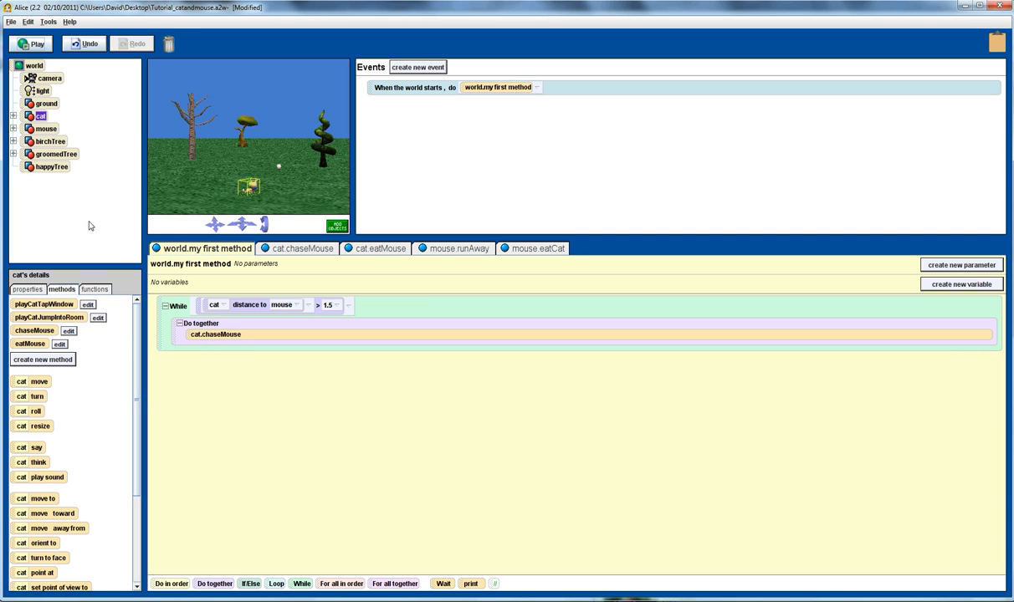
{"action": "left_click", "coordinate": [47, 129]}
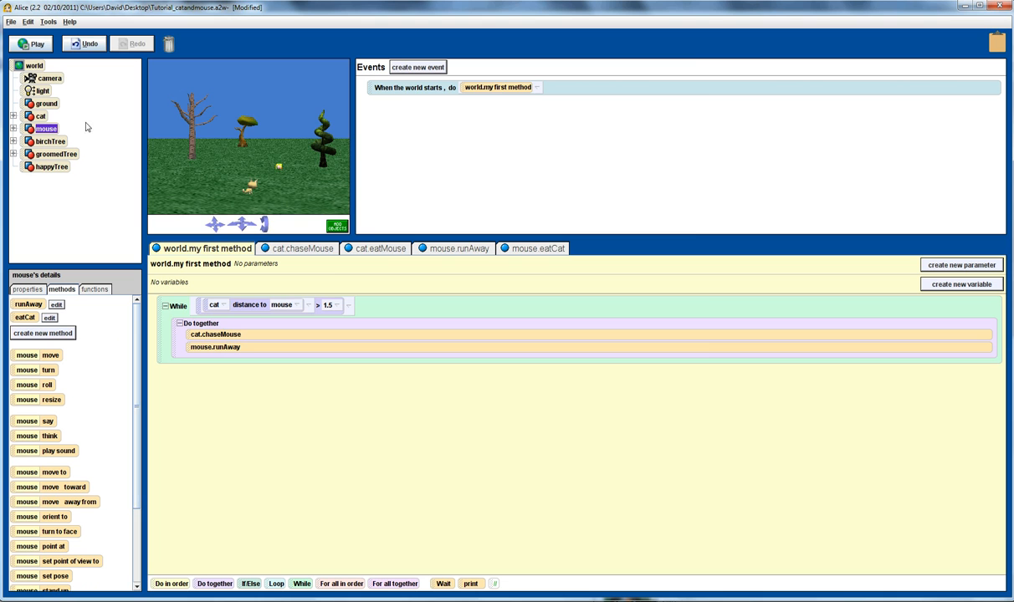
{"action": "left_click", "coordinate": [30, 44]}
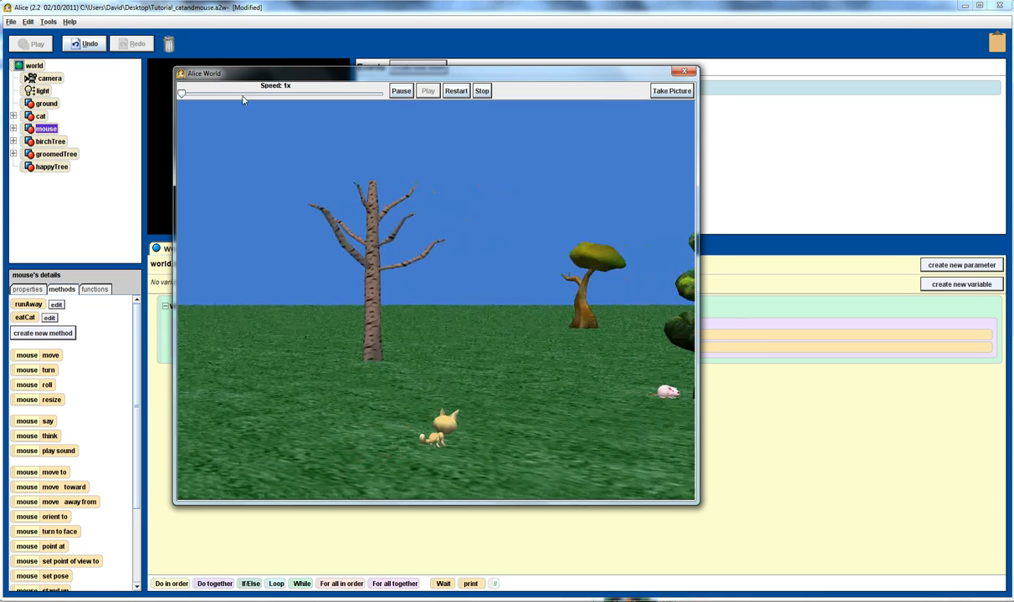
- After the test run, add cat.eatMouse below the While loop from the cat's methods
{"action": "left_click_drag", "start_coordinate": [181, 94], "coordinate": [271, 93]}
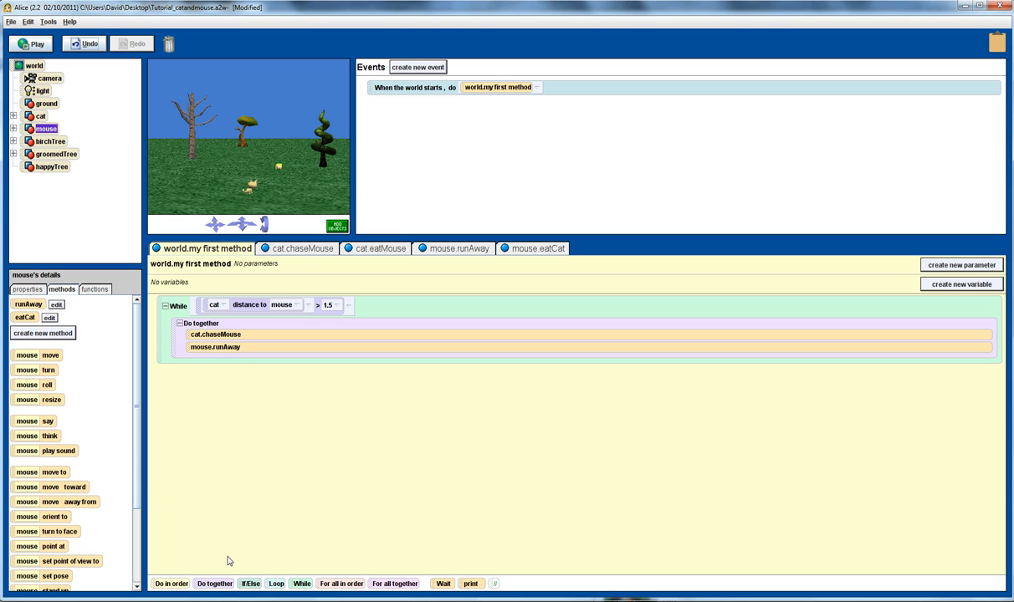
{"action": "mouse_move", "coordinate": [94, 170]}
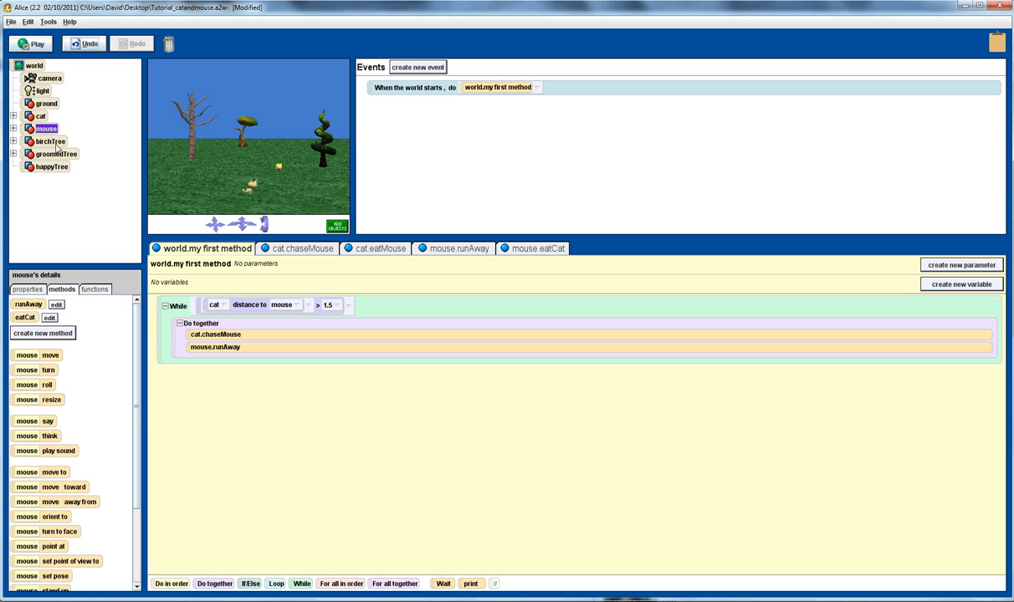
{"action": "left_click", "coordinate": [40, 115]}
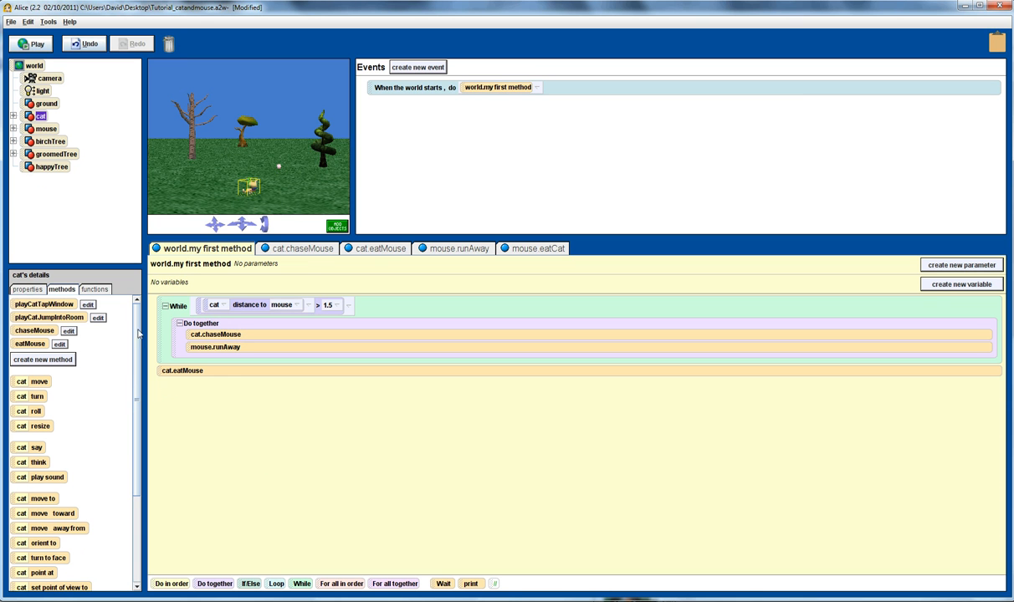
{"action": "left_click", "coordinate": [30, 43]}
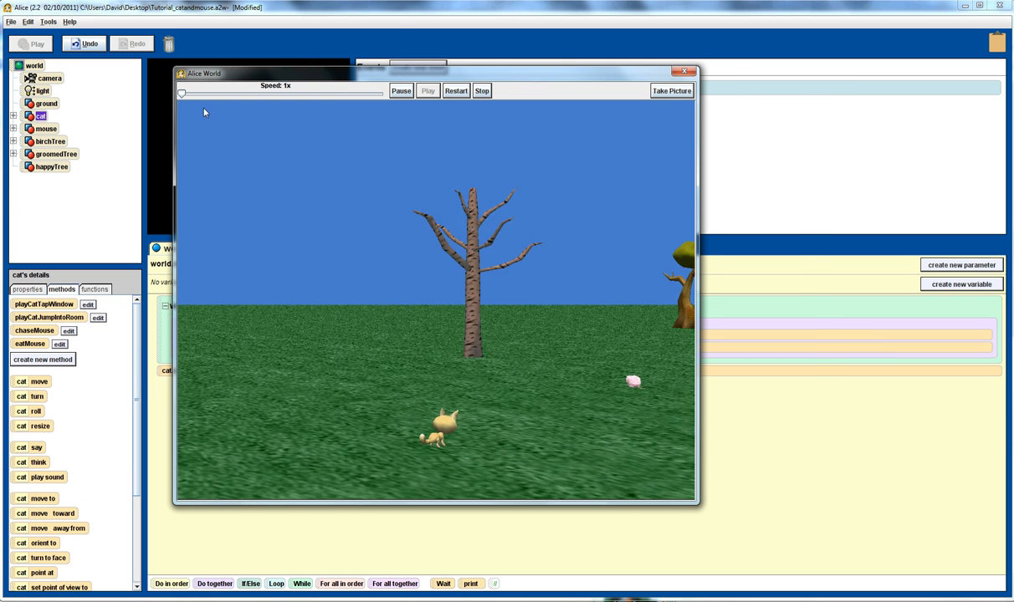
{"action": "left_click_drag", "start_coordinate": [181, 94], "coordinate": [271, 93]}
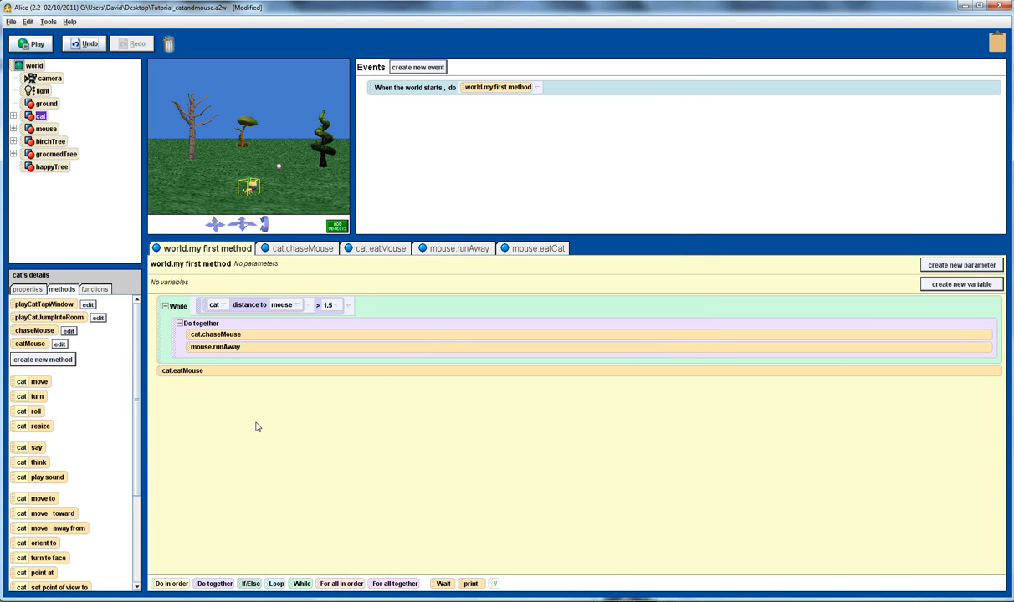
{"action": "mouse_move", "coordinate": [499, 266]}
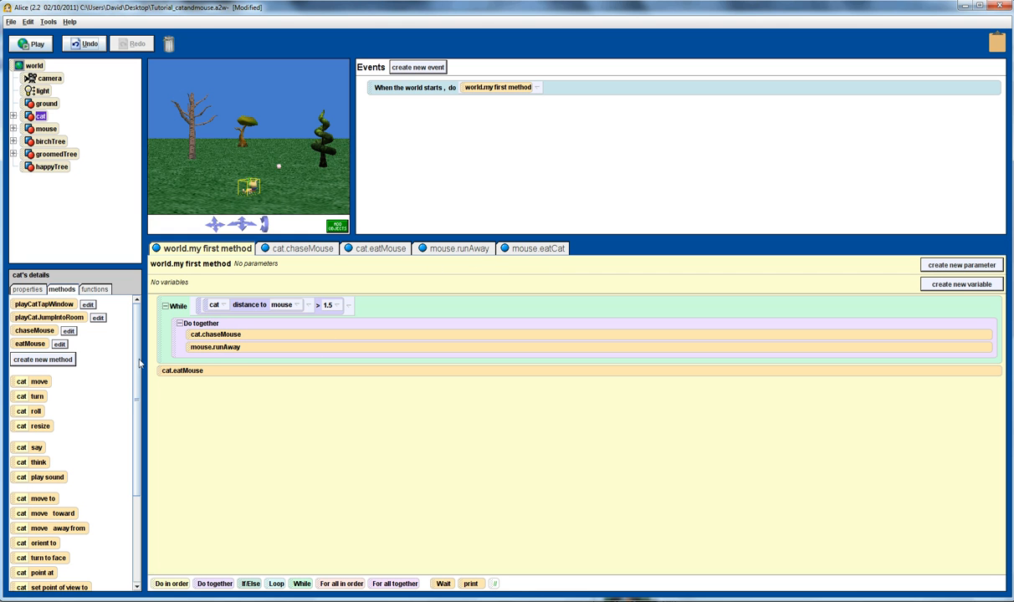
- Add an If/Else after the loop with cat.eatMouse under If and mouse.eatCat under Else
{"action": "scroll", "scroll_direction": "down", "scroll_amount": 3}
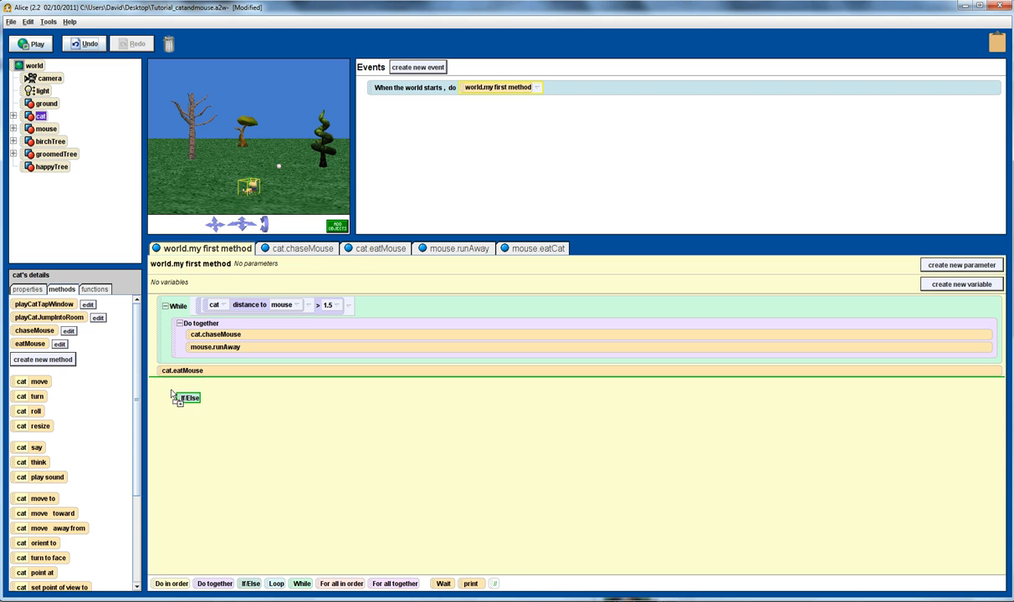
{"action": "left_click_drag", "start_coordinate": [184, 398], "coordinate": [184, 398]}
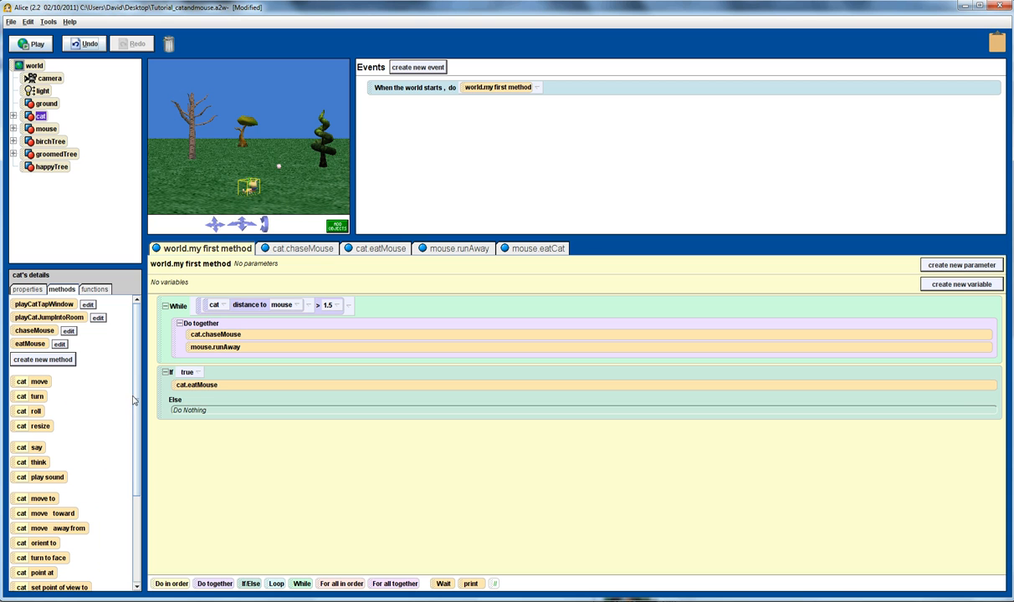
{"action": "mouse_move", "coordinate": [25, 346]}
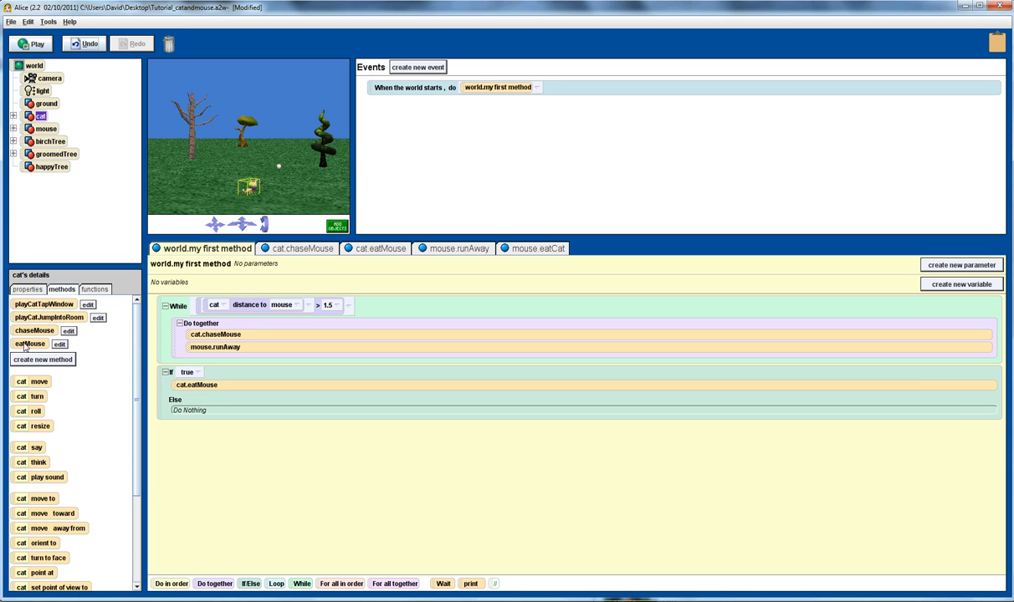
{"action": "left_click", "coordinate": [47, 129]}
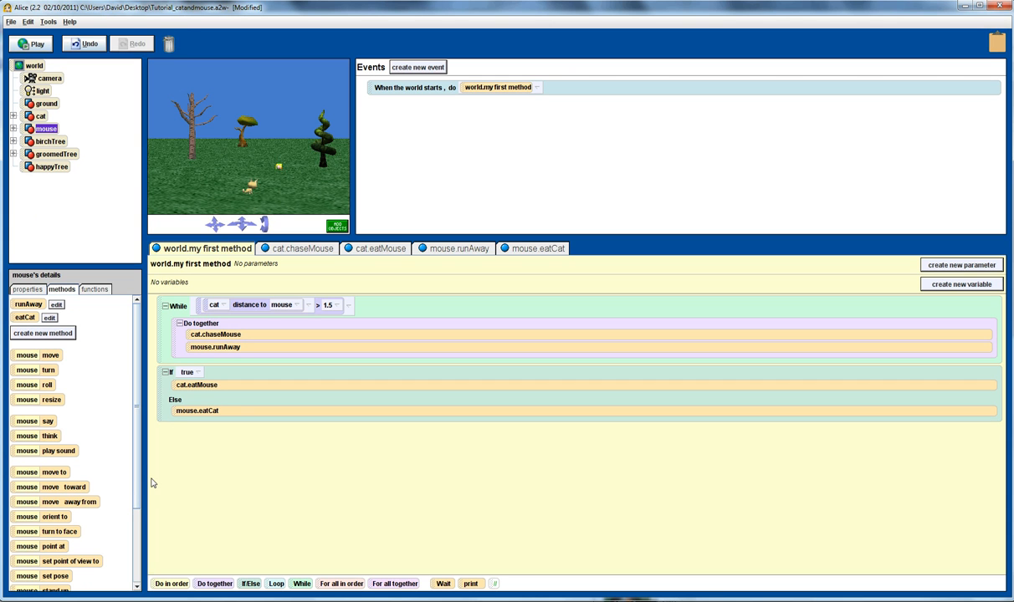
{"action": "mouse_move", "coordinate": [143, 476]}
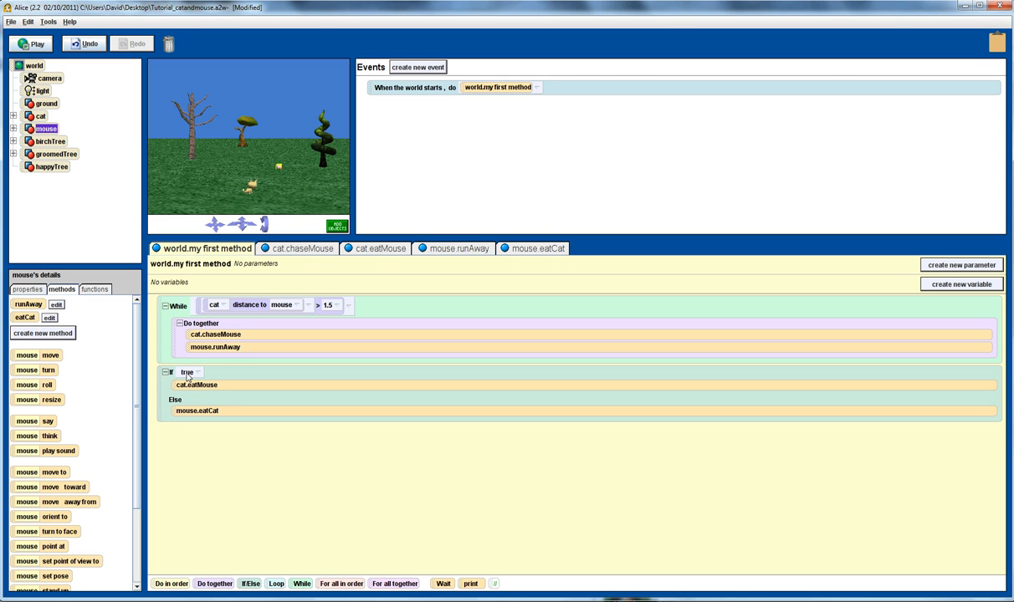
{"action": "mouse_move", "coordinate": [189, 391]}
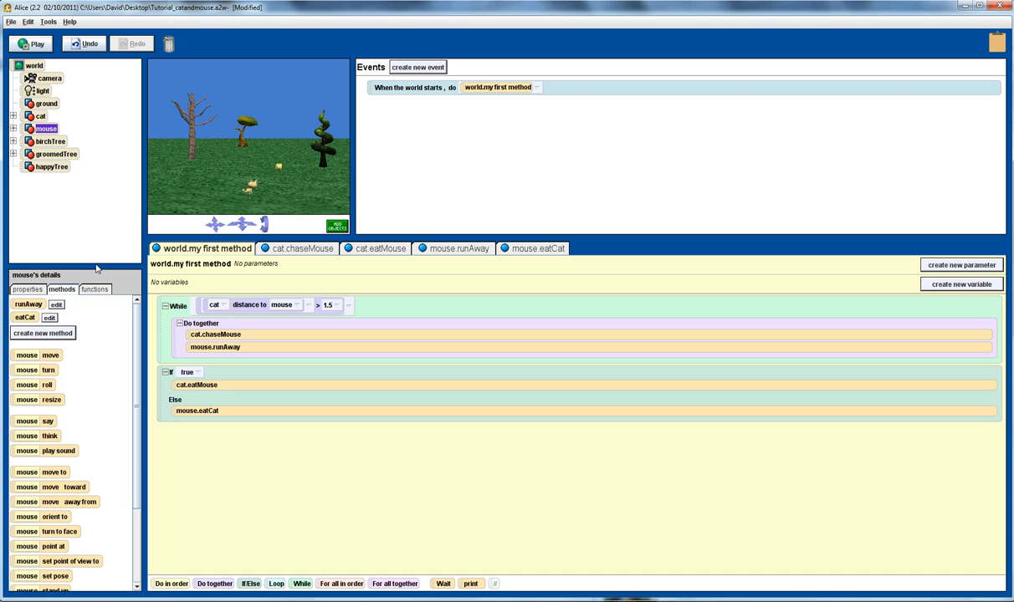
- Set the If/Else condition to world's choose true 0.6 (60%) of the time
{"action": "left_click", "coordinate": [33, 65]}
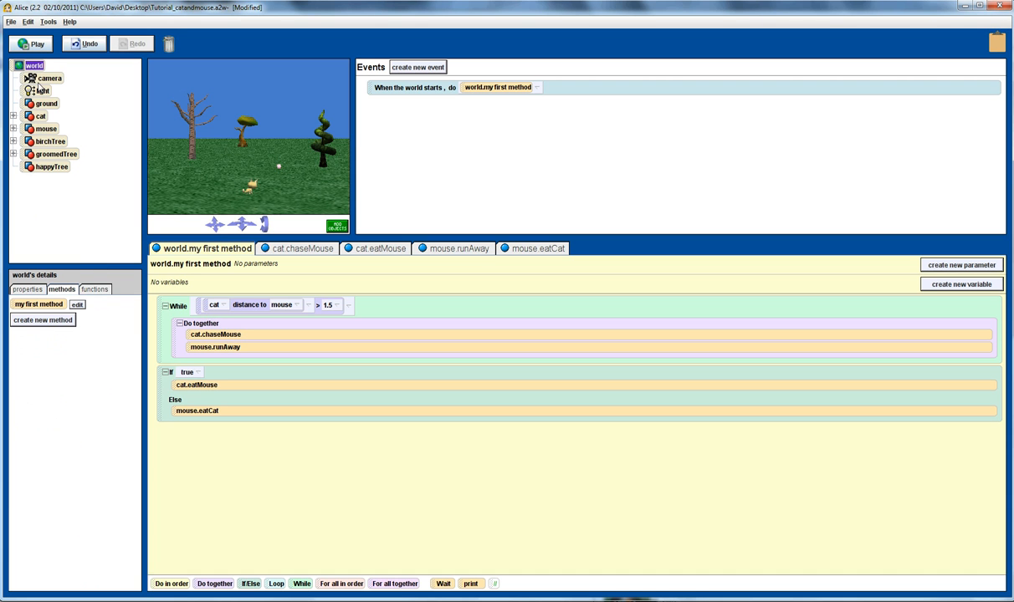
{"action": "left_click", "coordinate": [94, 287]}
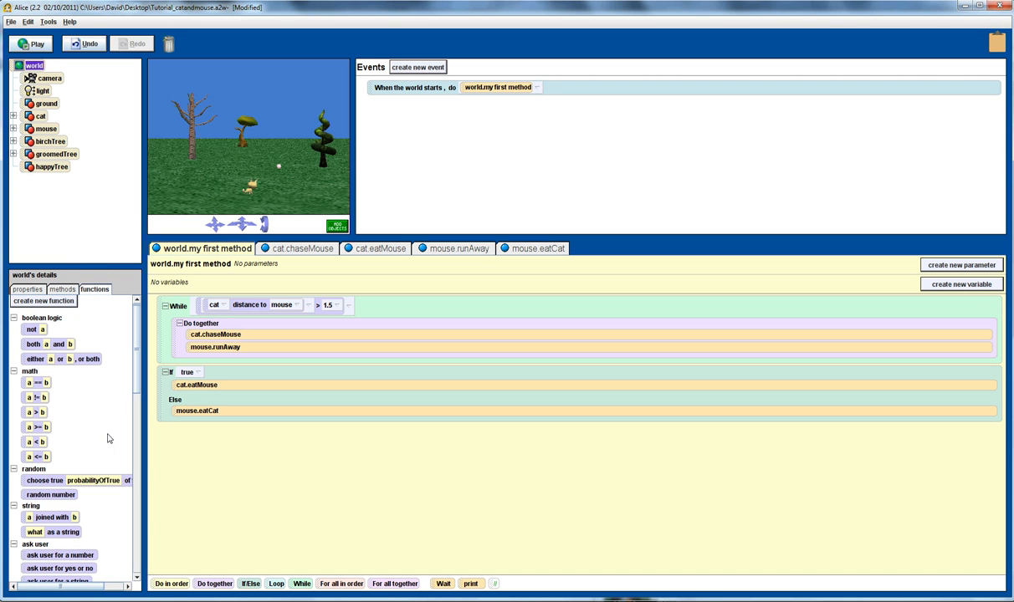
{"action": "left_click", "coordinate": [194, 371]}
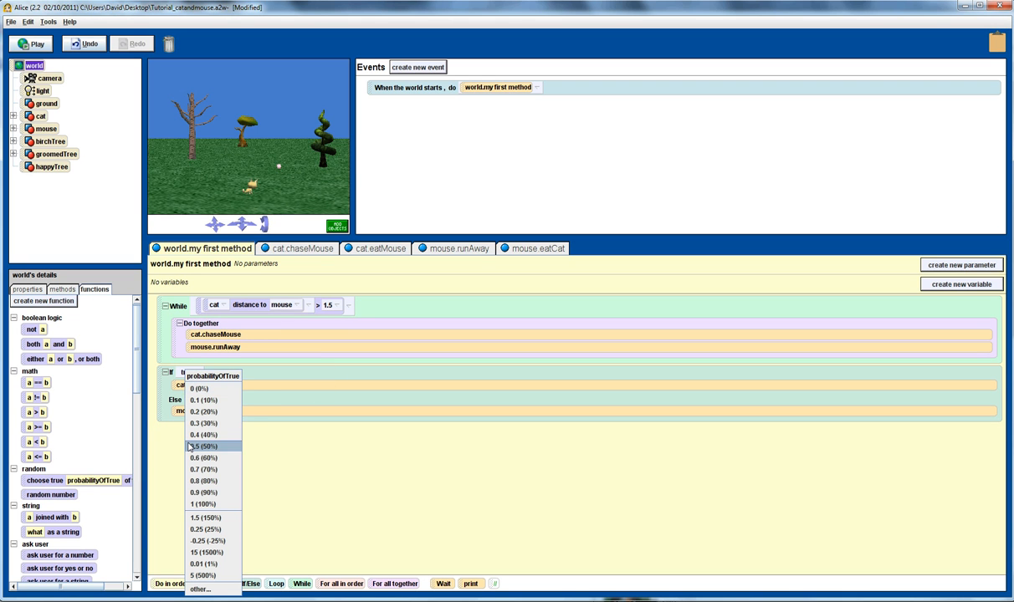
{"action": "left_click", "coordinate": [204, 458]}
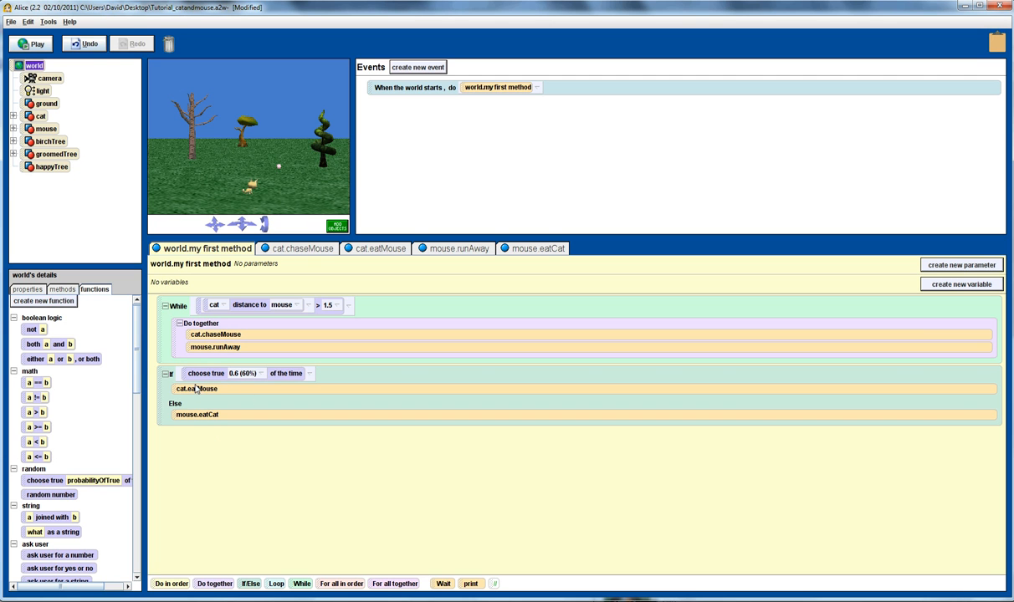
{"action": "mouse_move", "coordinate": [187, 420]}
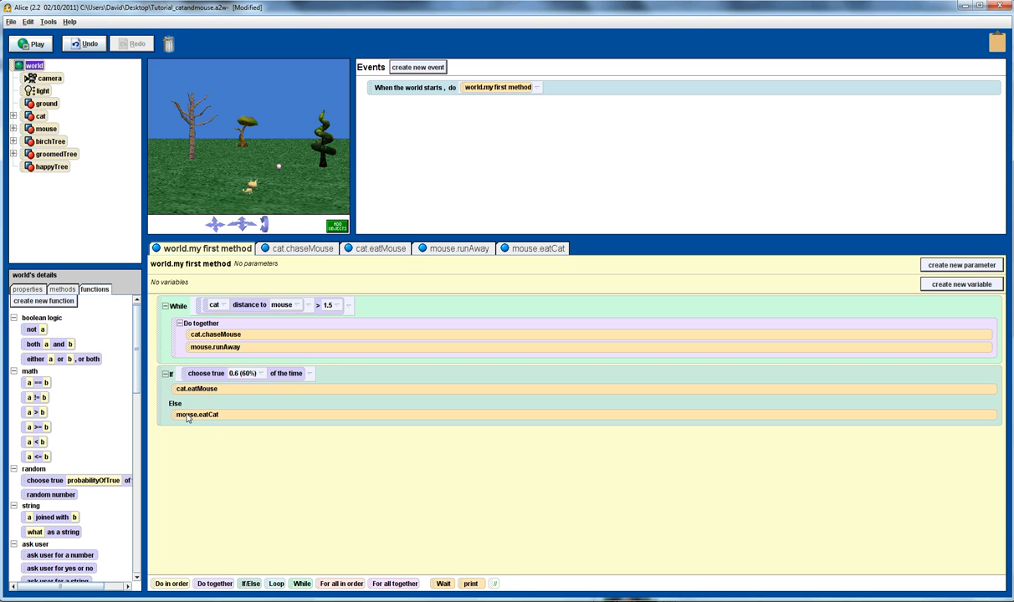
{"action": "mouse_move", "coordinate": [214, 418]}
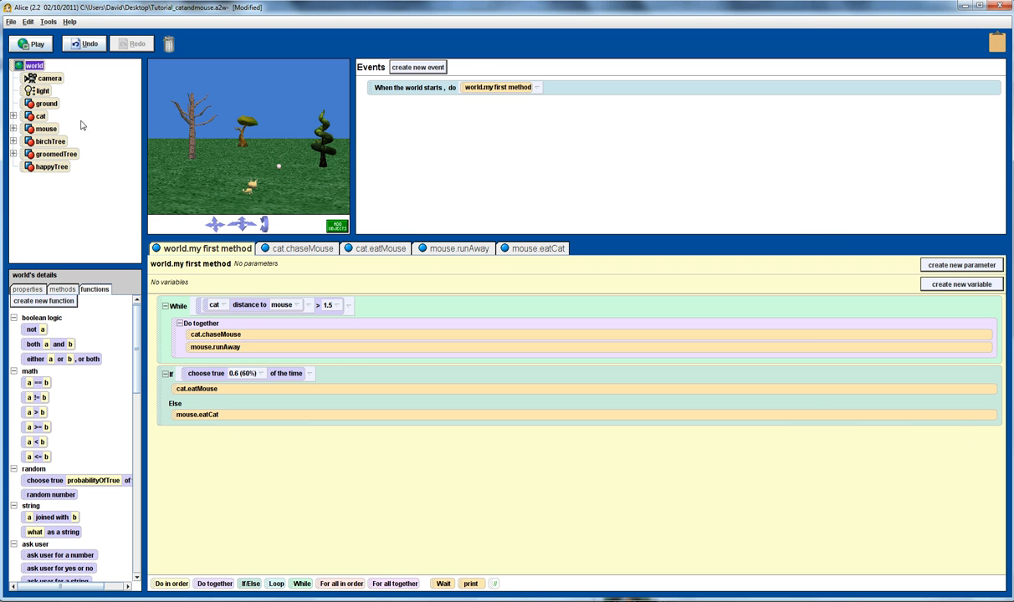
{"action": "left_click", "coordinate": [30, 43]}
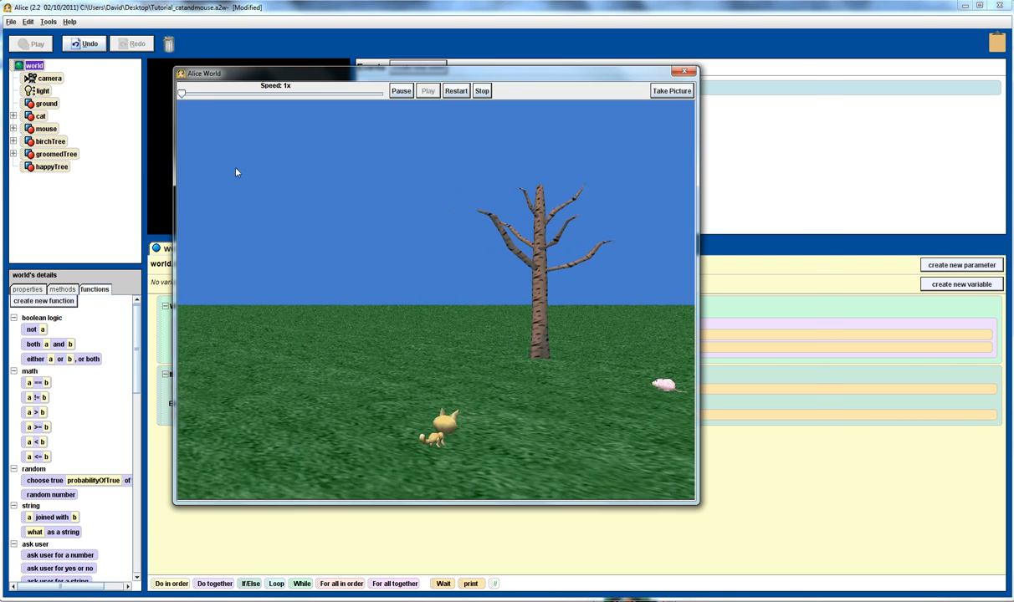
{"action": "left_click_drag", "start_coordinate": [180, 94], "coordinate": [338, 94]}
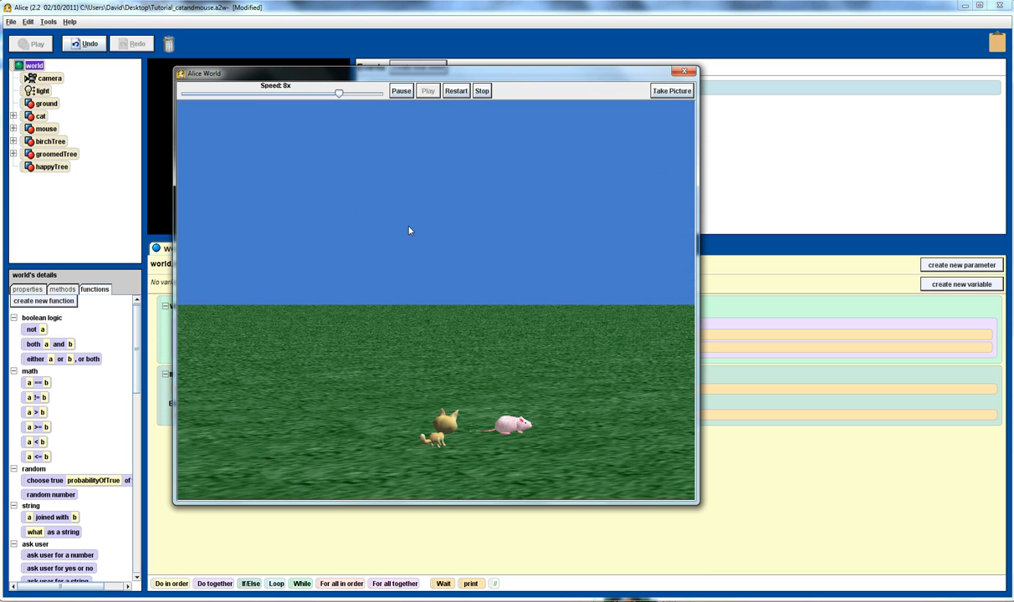
{"action": "mouse_move", "coordinate": [505, 244]}
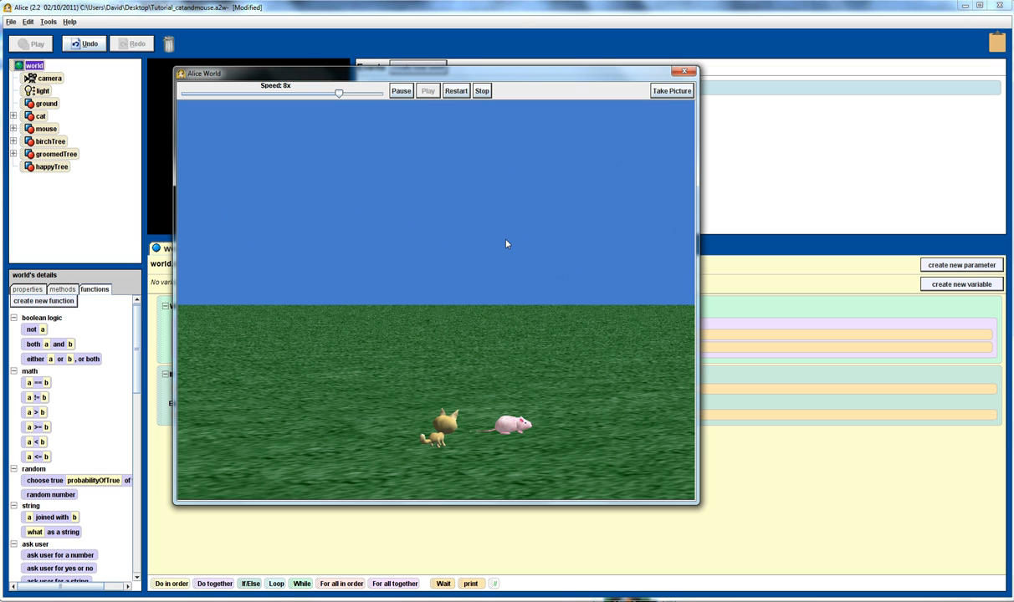
{"action": "left_click", "coordinate": [682, 71]}
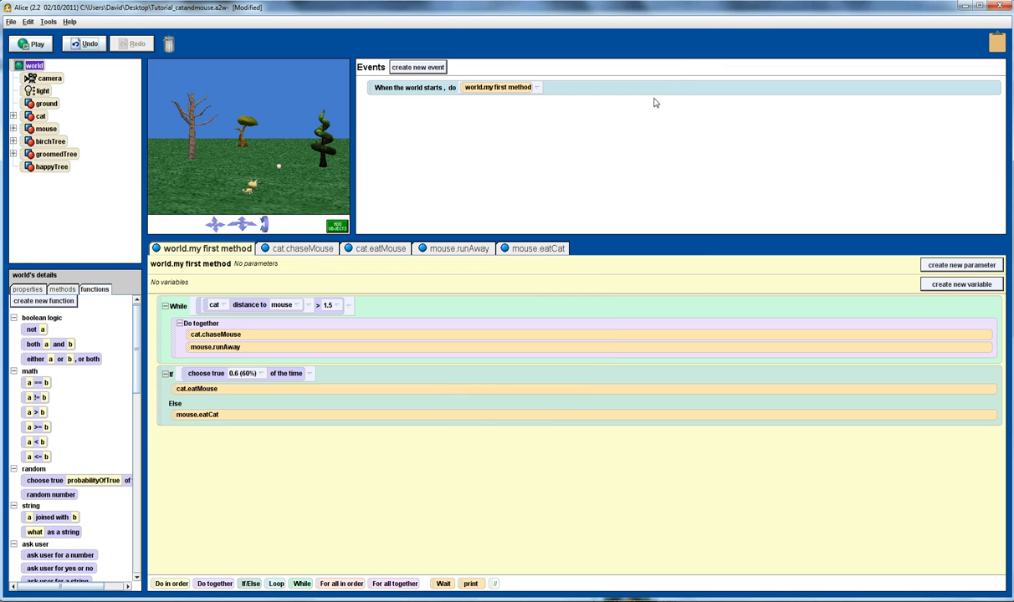
{"action": "mouse_move", "coordinate": [470, 419]}
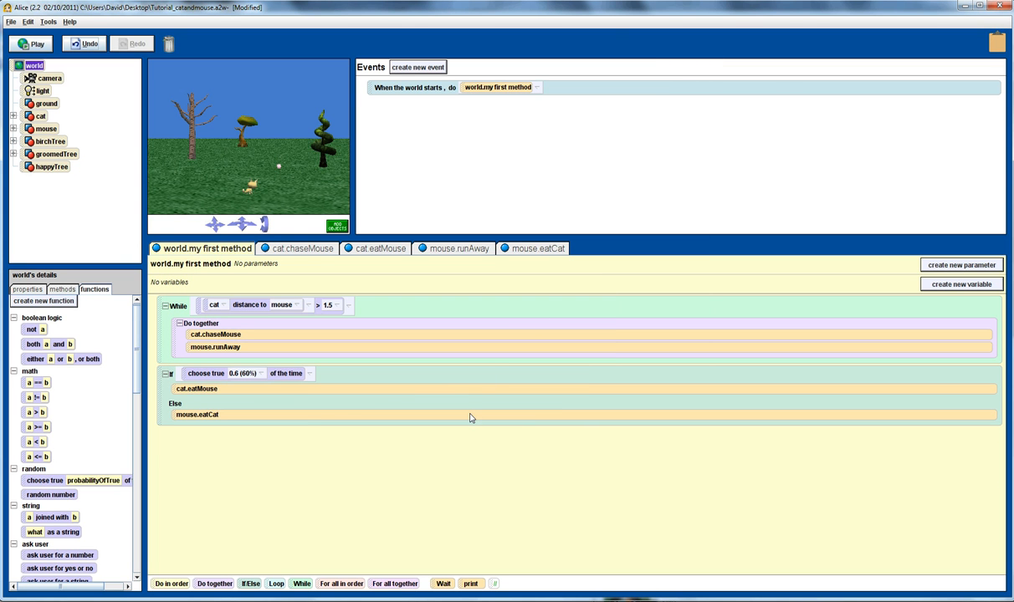